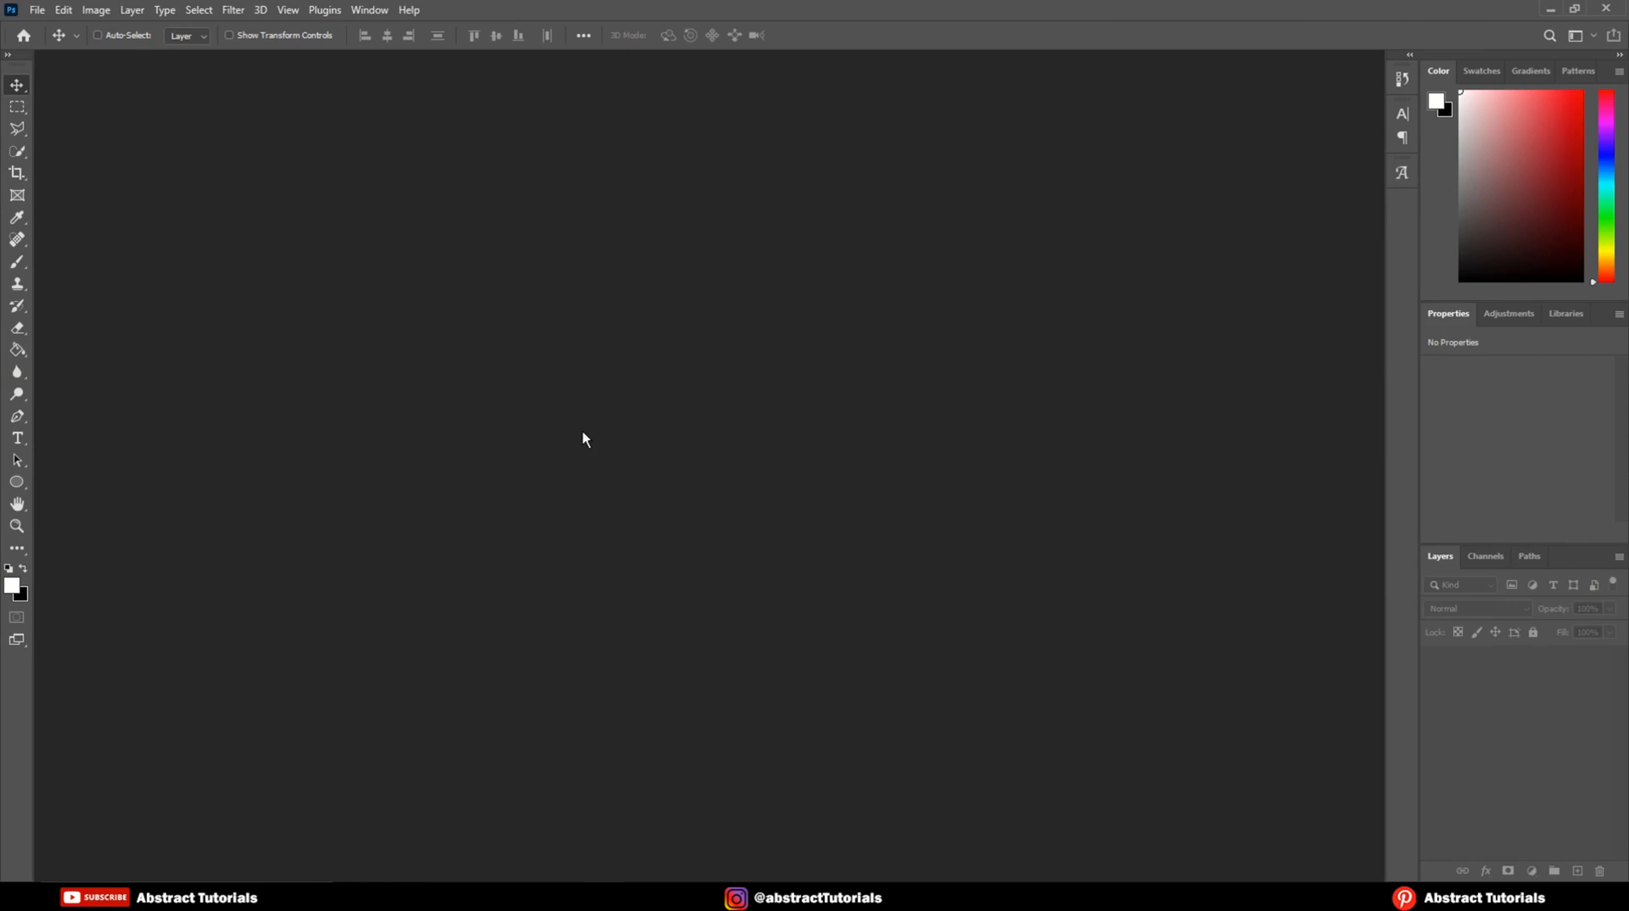
Open the beautiful-woman-posing portrait from the Torn paper effect folder
left_click(36, 9)
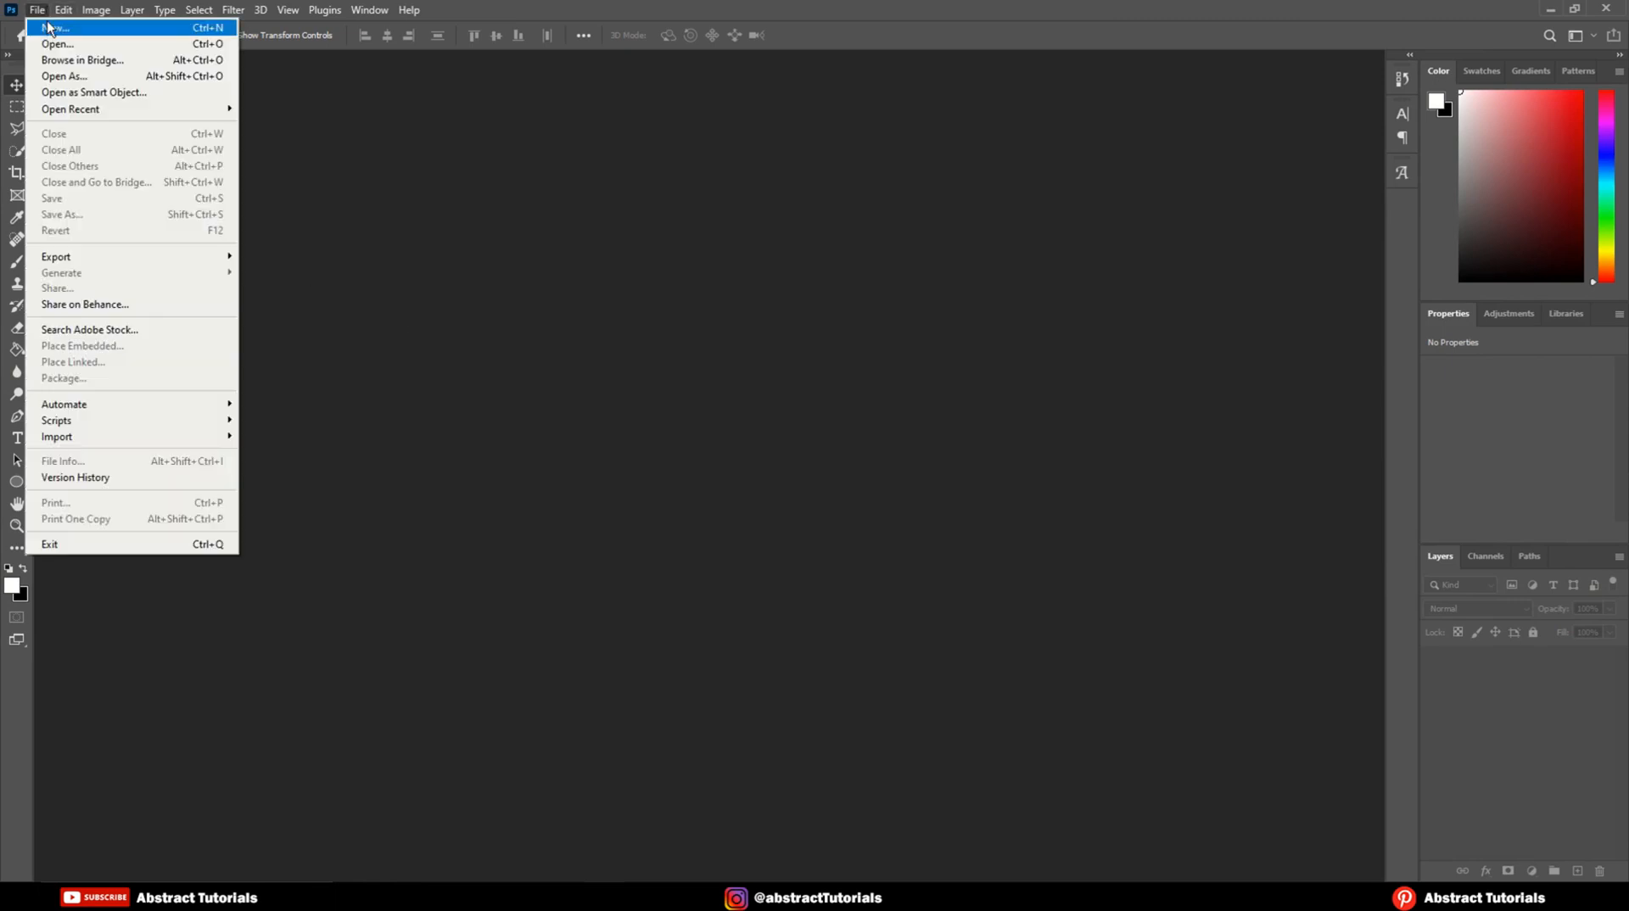
left_click(56, 43)
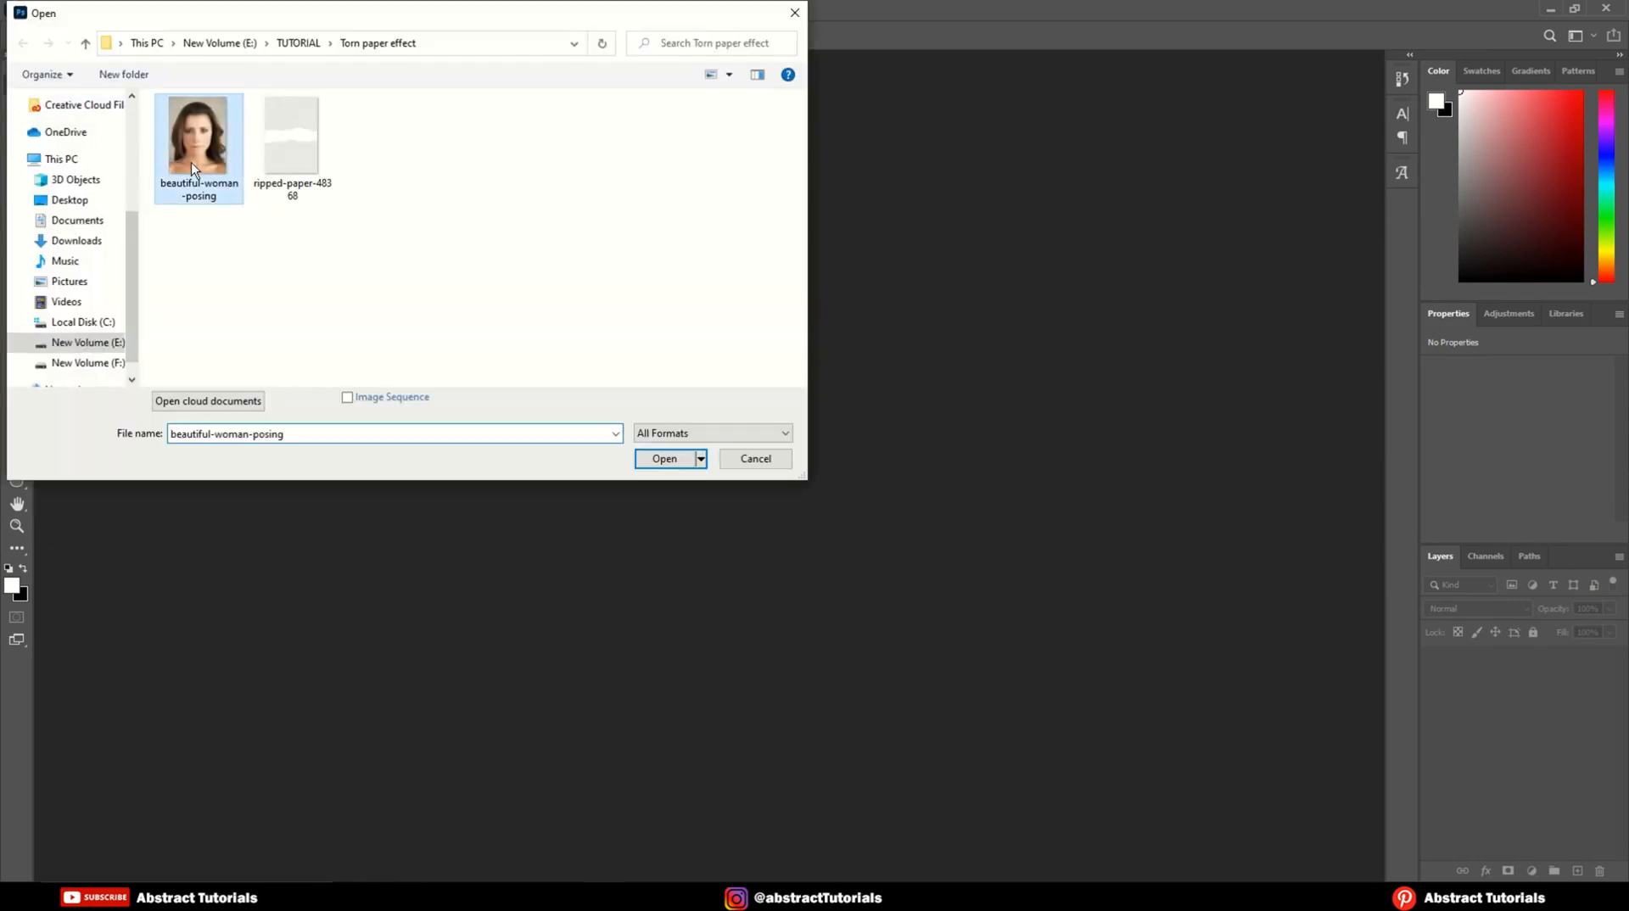
left_click(663, 458)
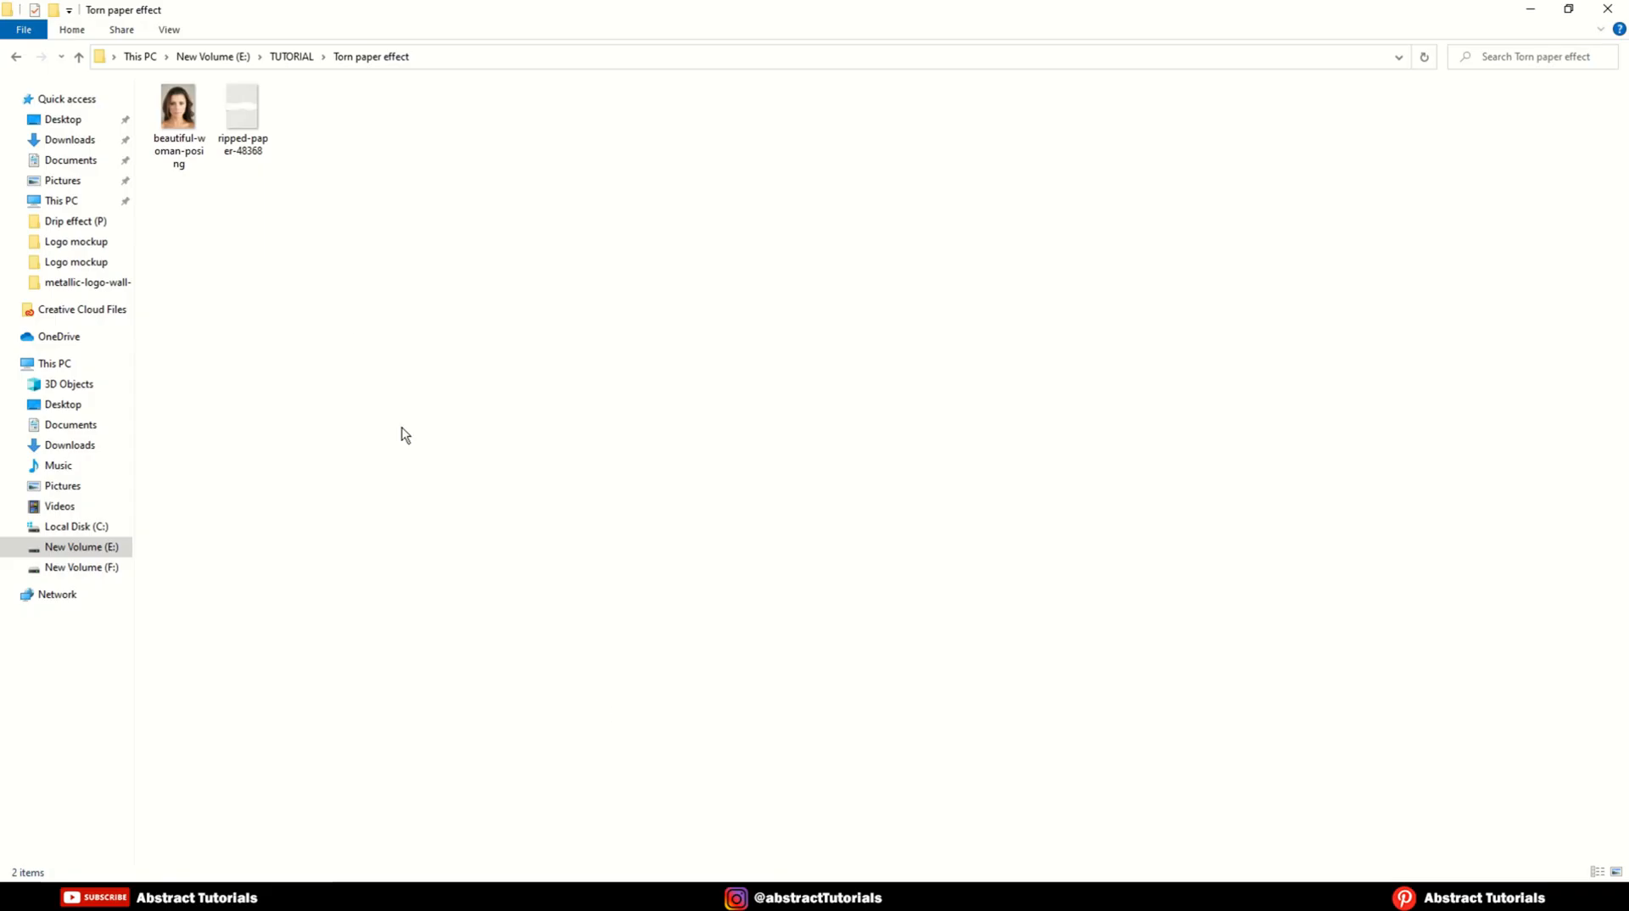
Place the ripped-paper-48368 image as a layer over the portrait
left_click(241, 110)
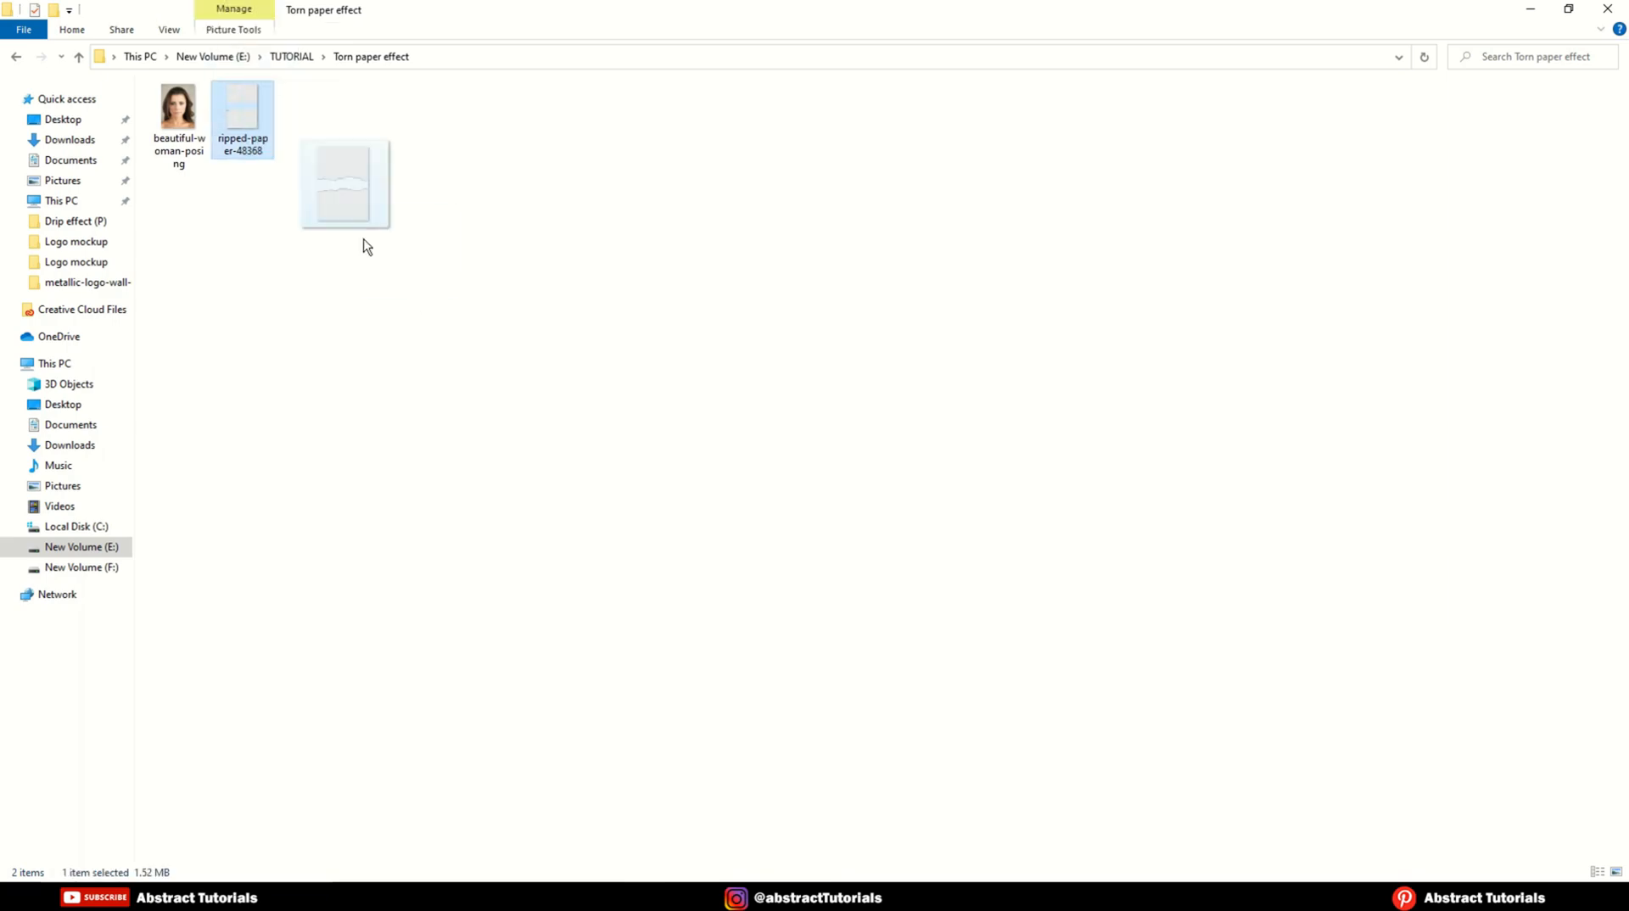
double_click(177, 107)
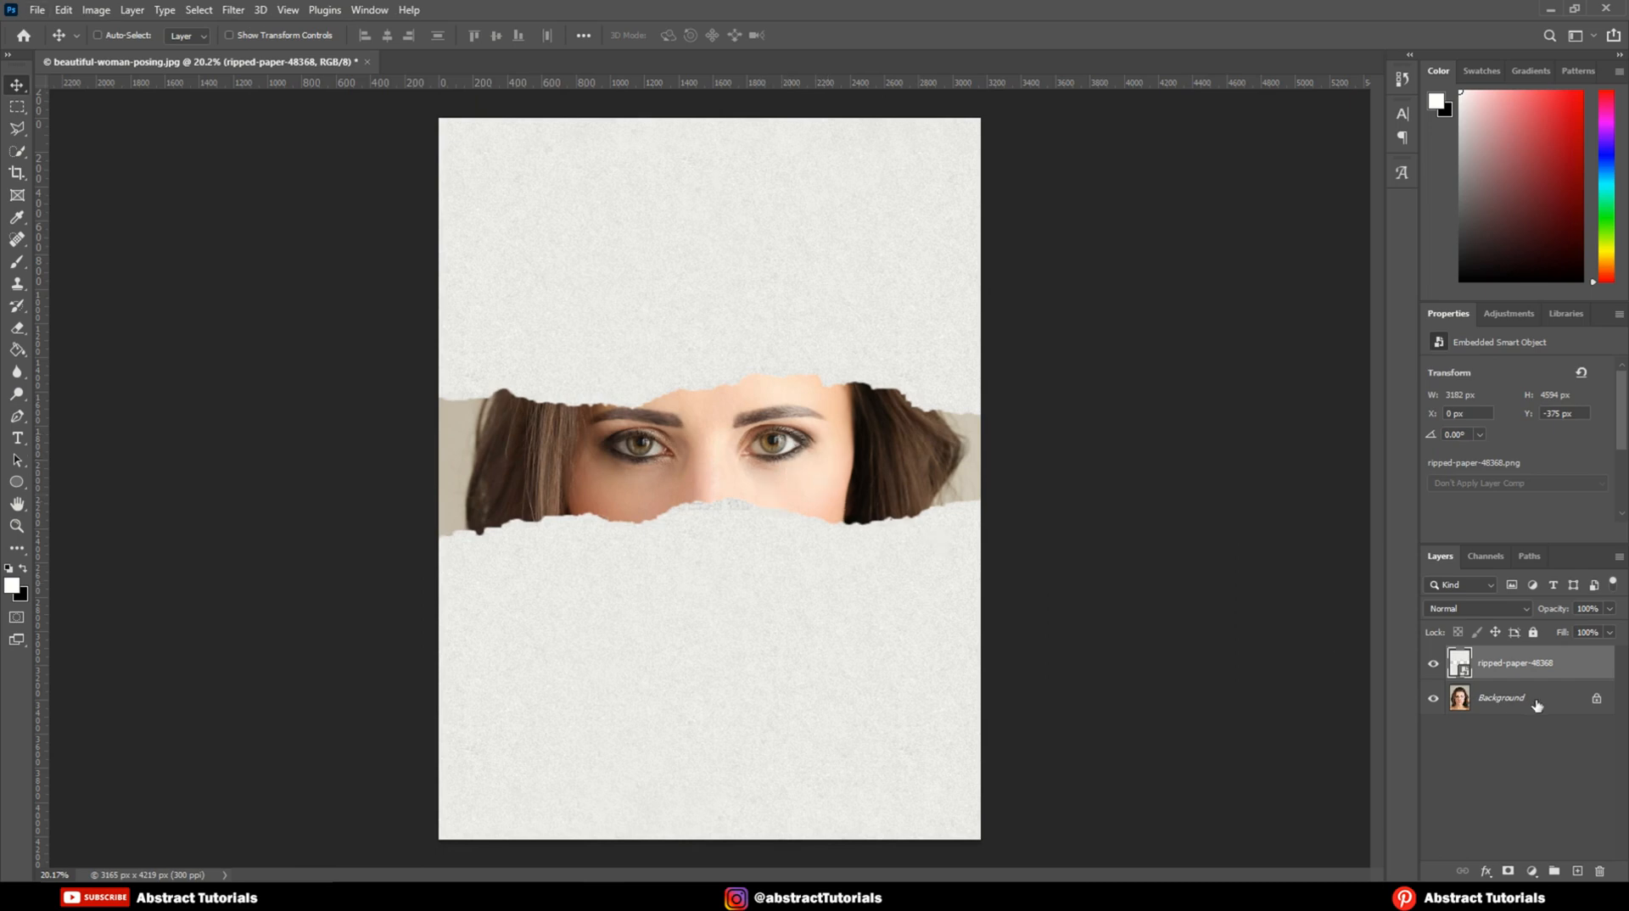
Duplicate the Background layer to create a Background copy
right_click(1499, 698)
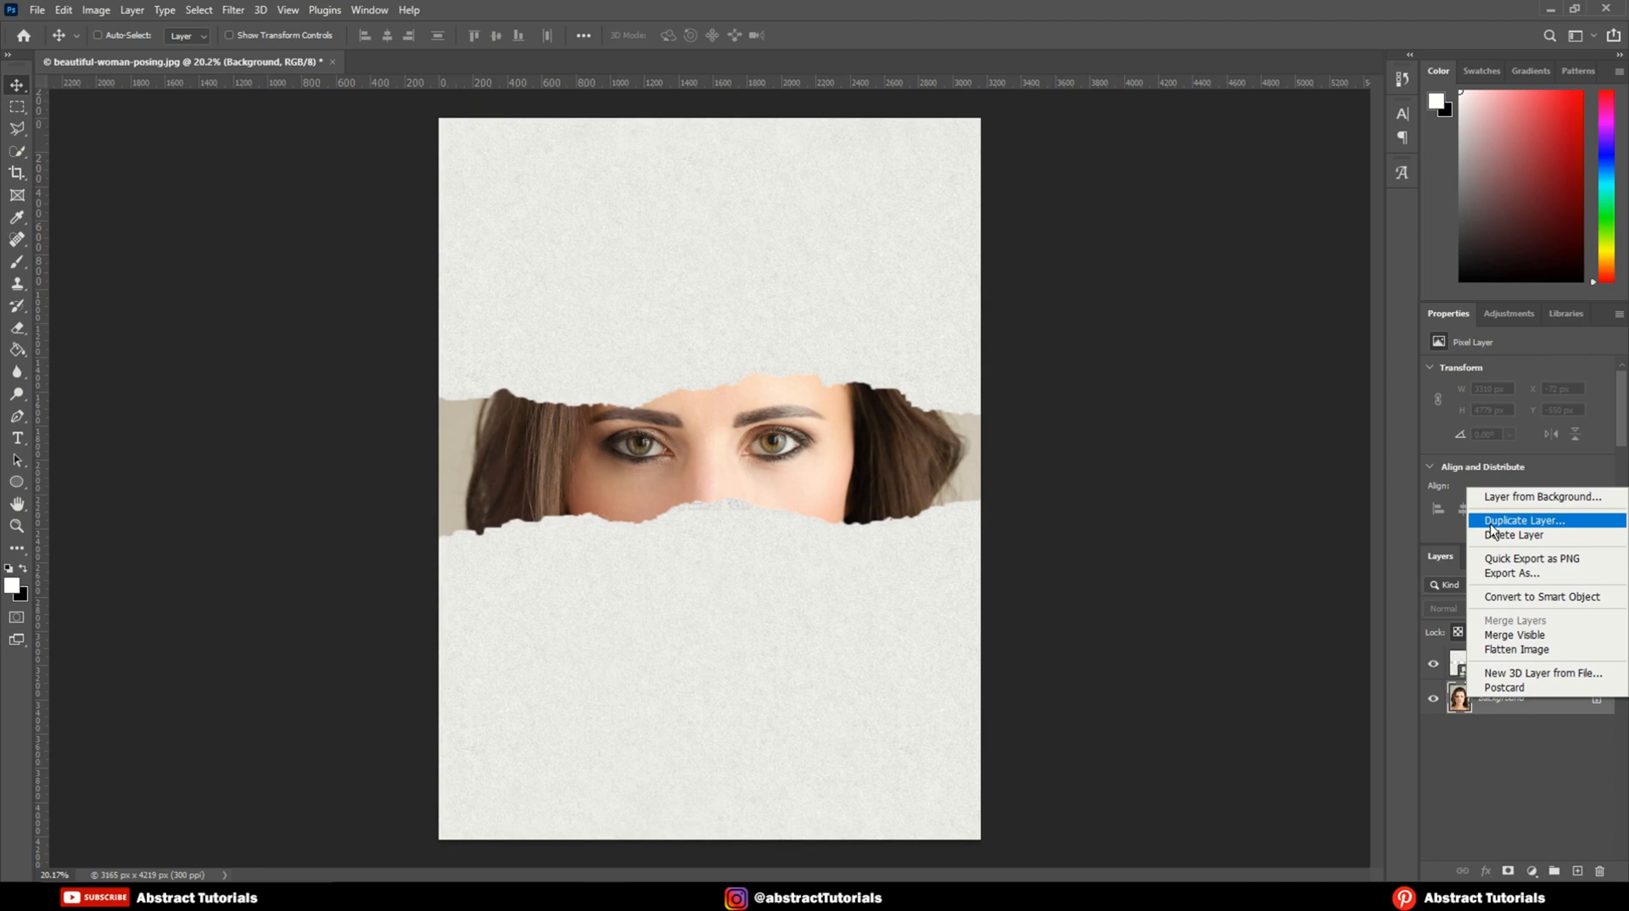
left_click(1524, 521)
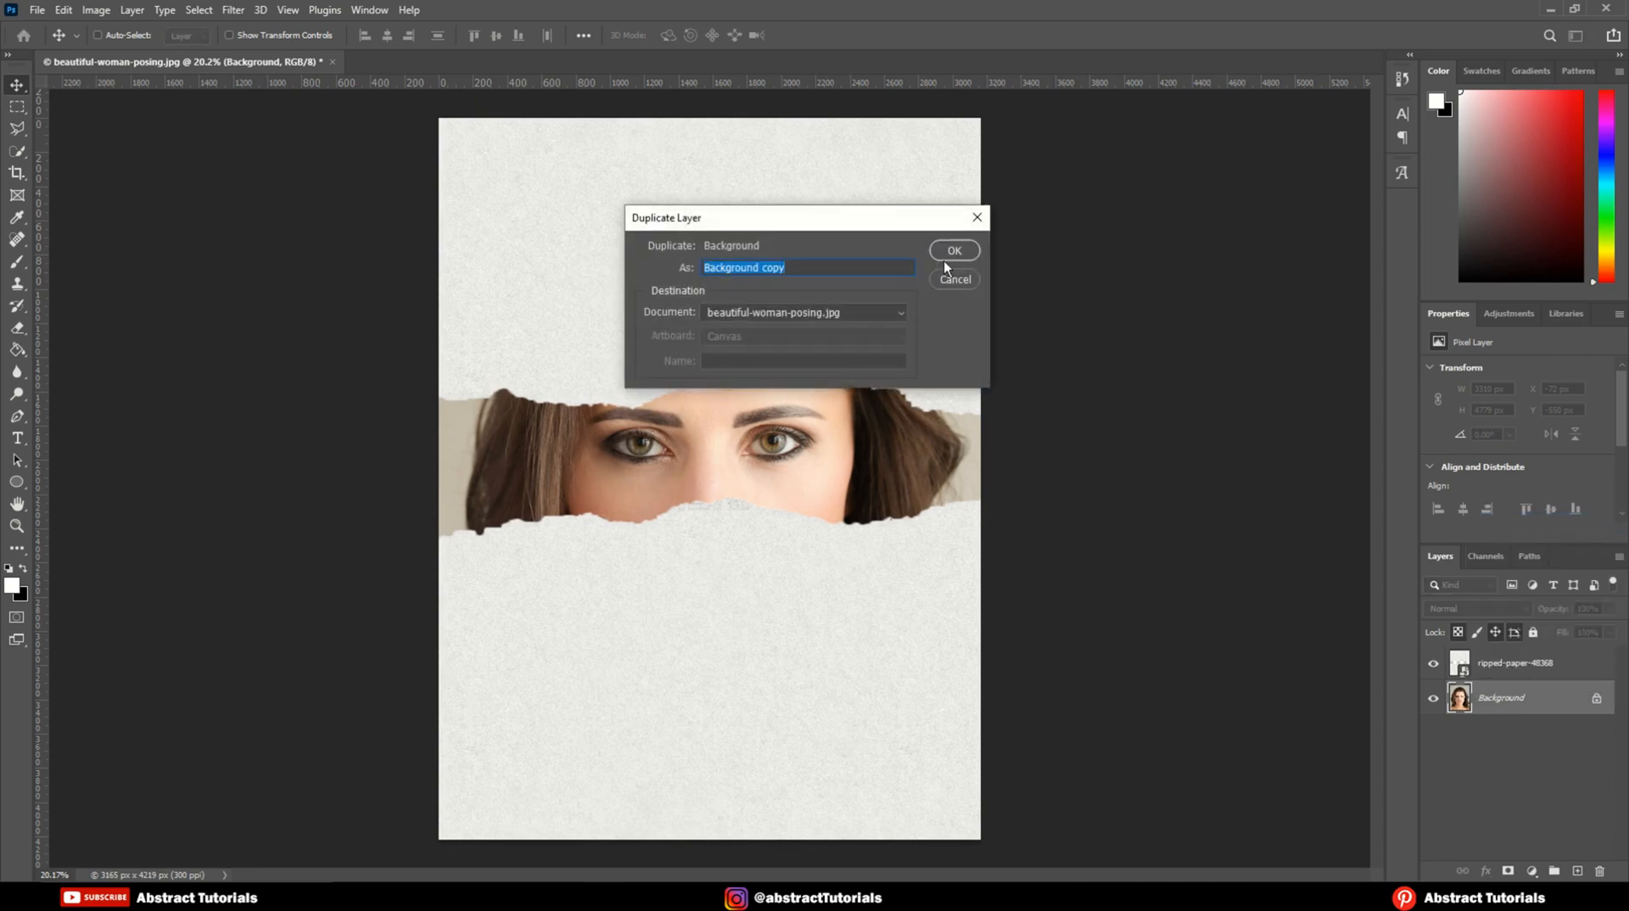
left_click(953, 250)
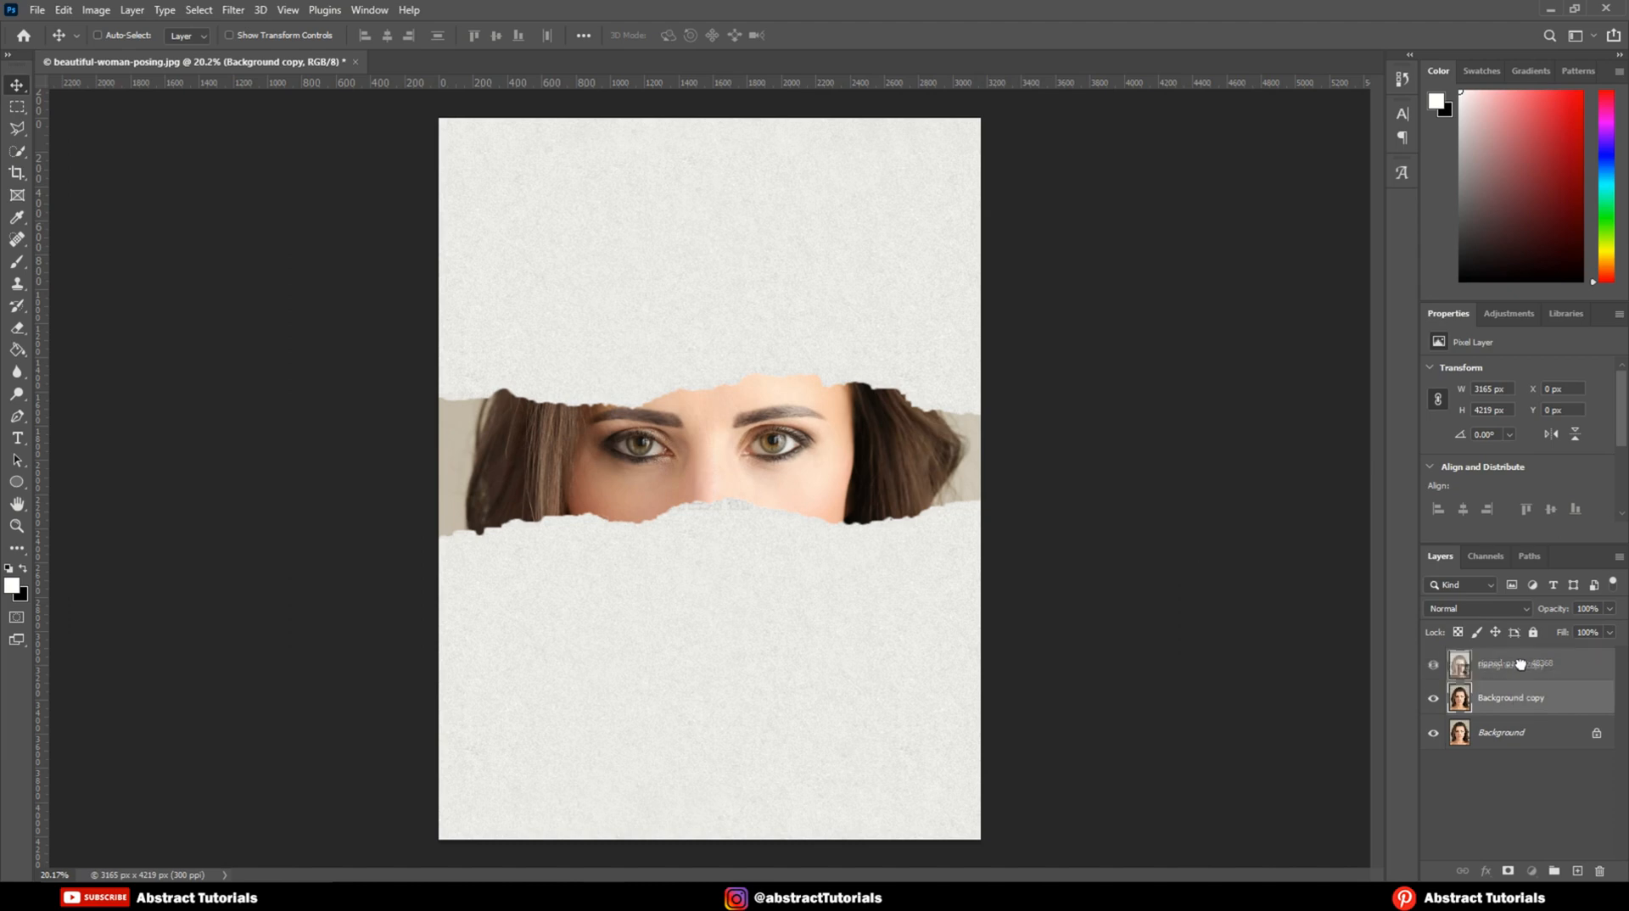
Unlock the original Background layer, converting it to Layer 0
left_click(1501, 732)
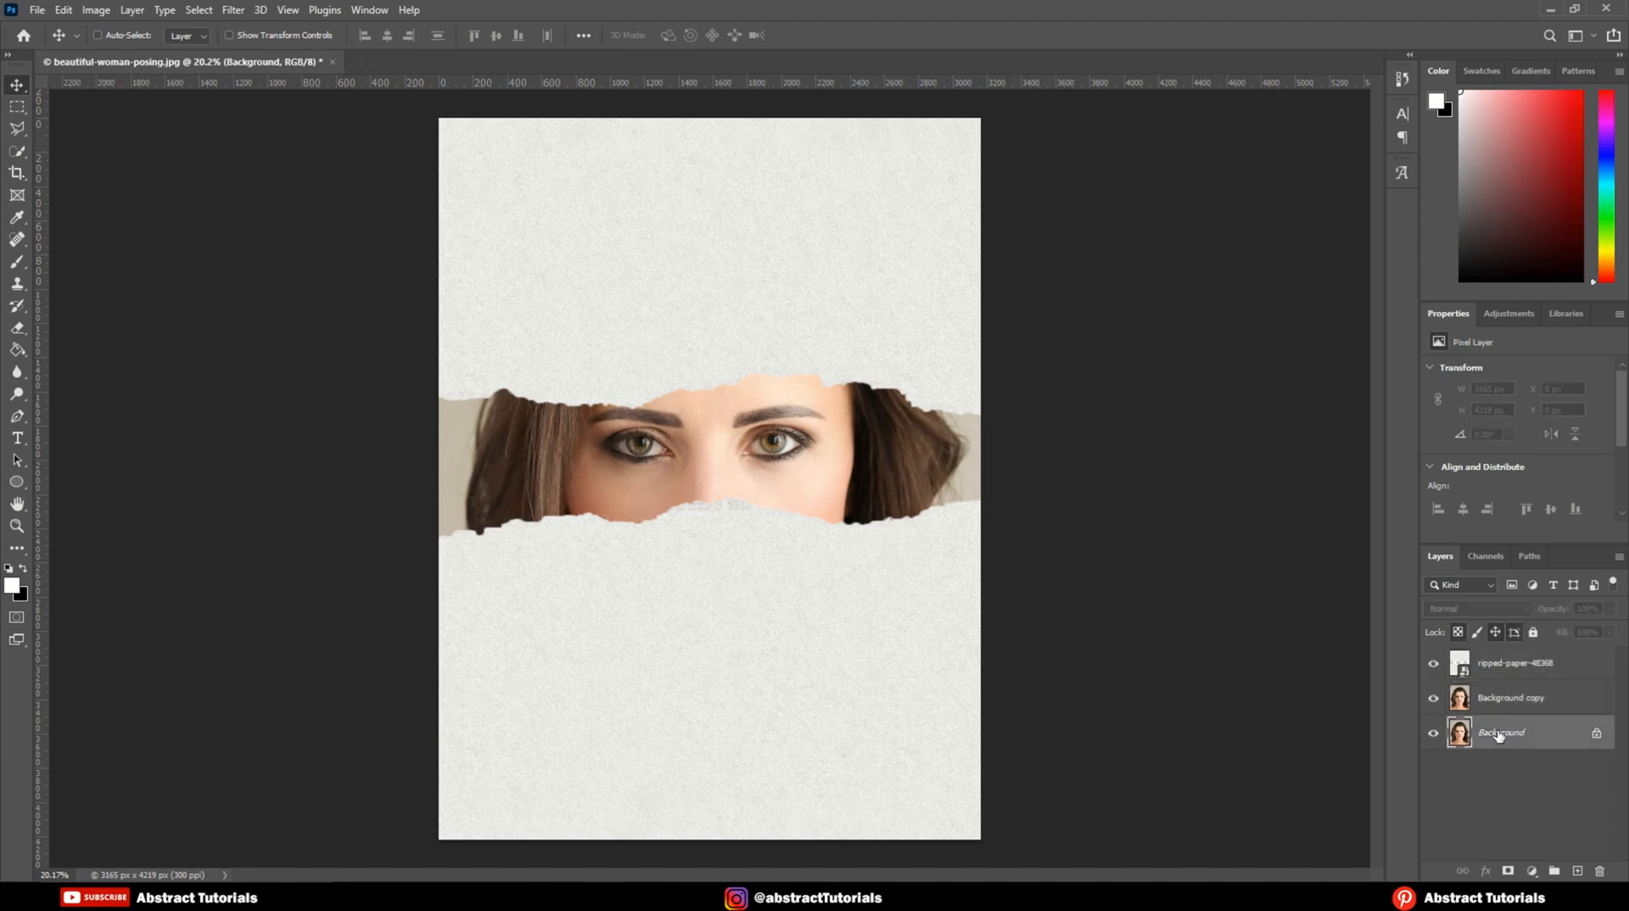
double_click(1501, 732)
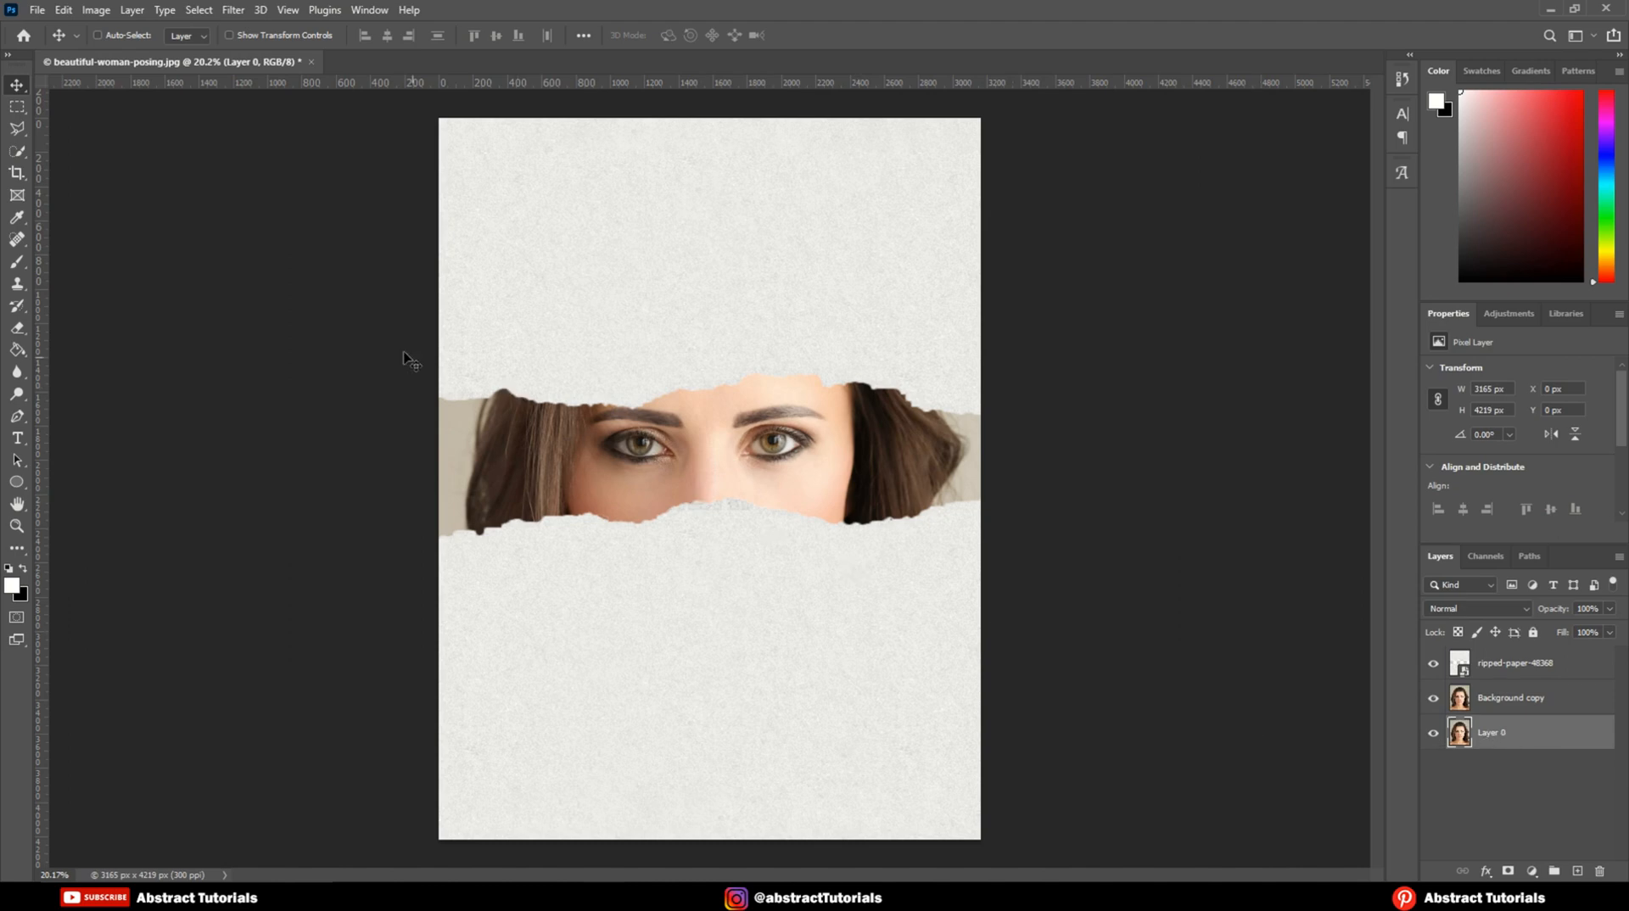
left_click(94, 9)
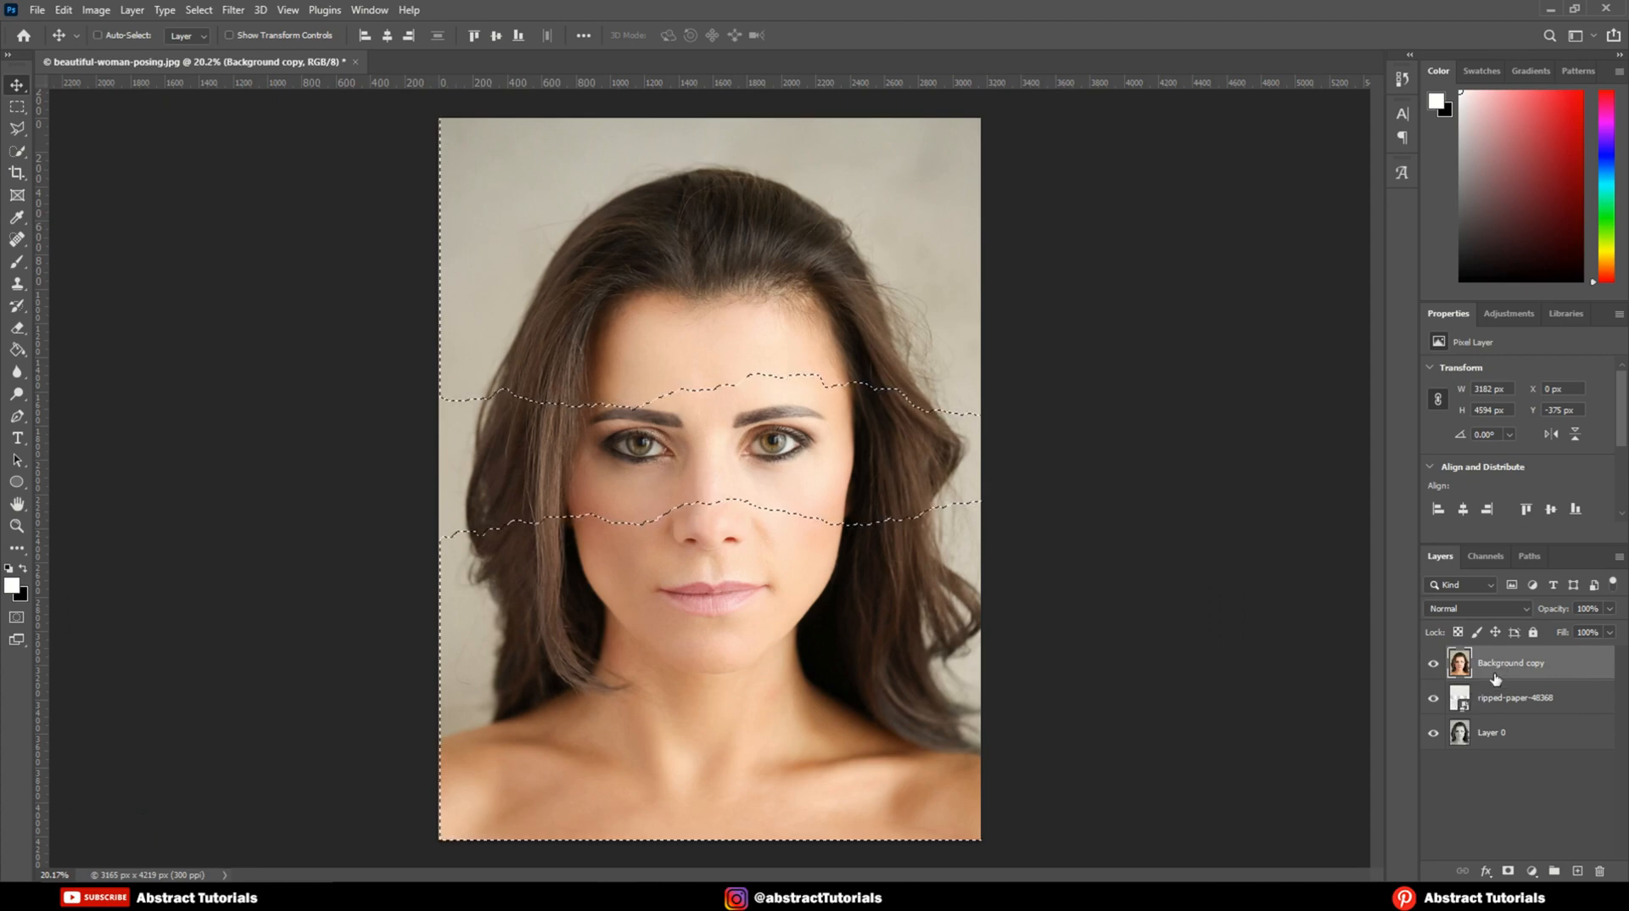
Add a layer mask to Background copy, then select the ripped-paper-48368 layer
left_click(1509, 871)
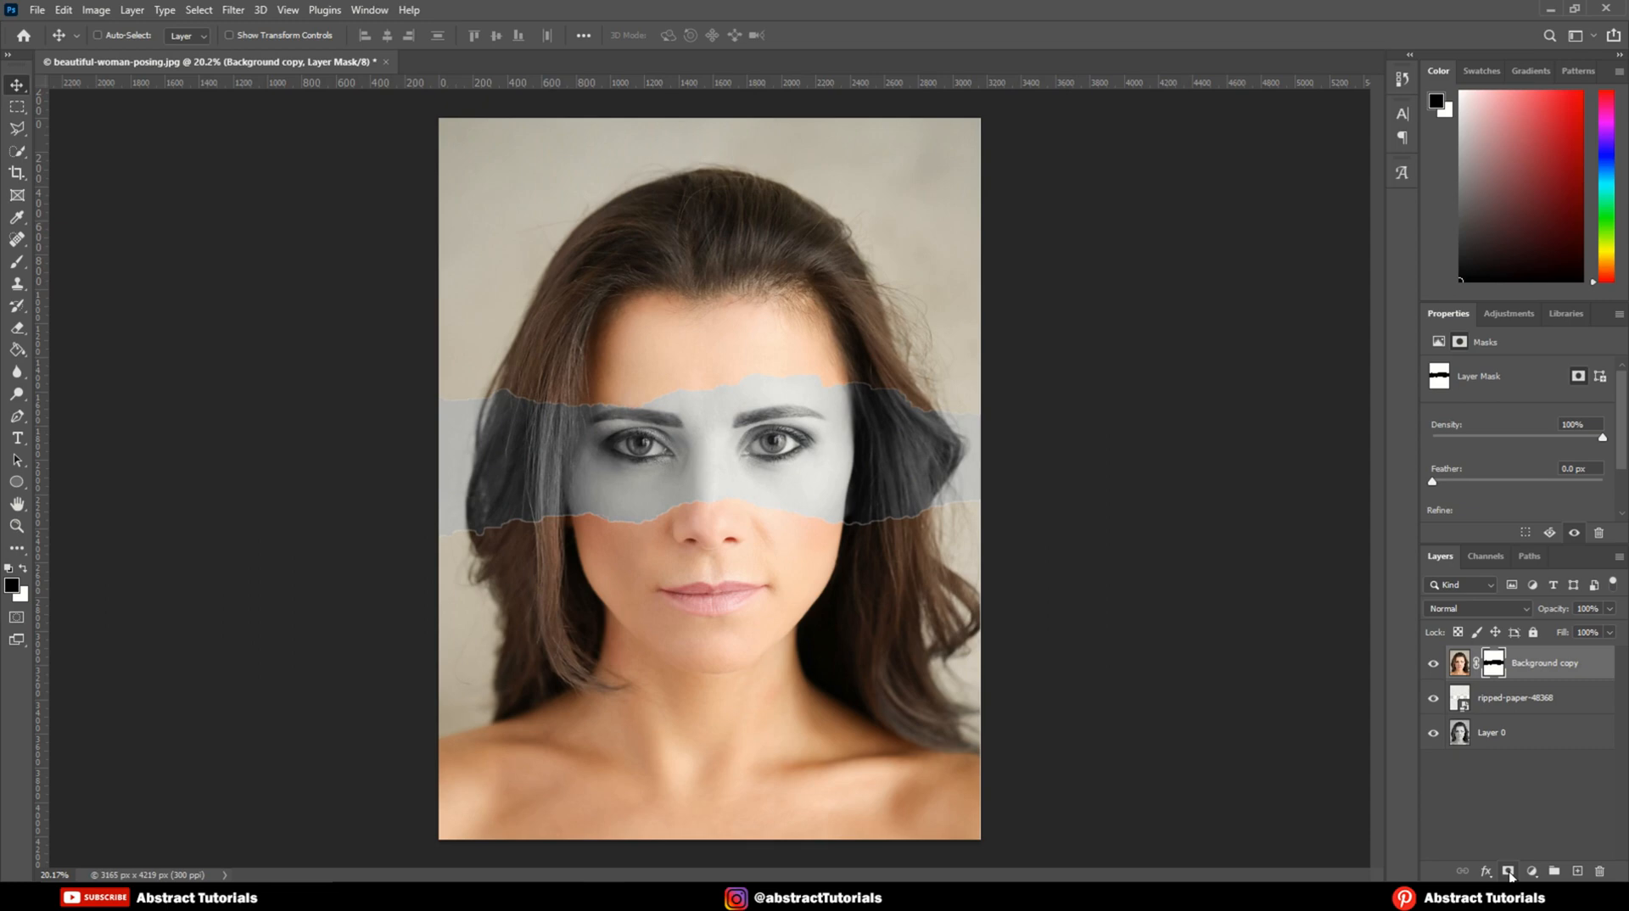
mouse_move(1506, 721)
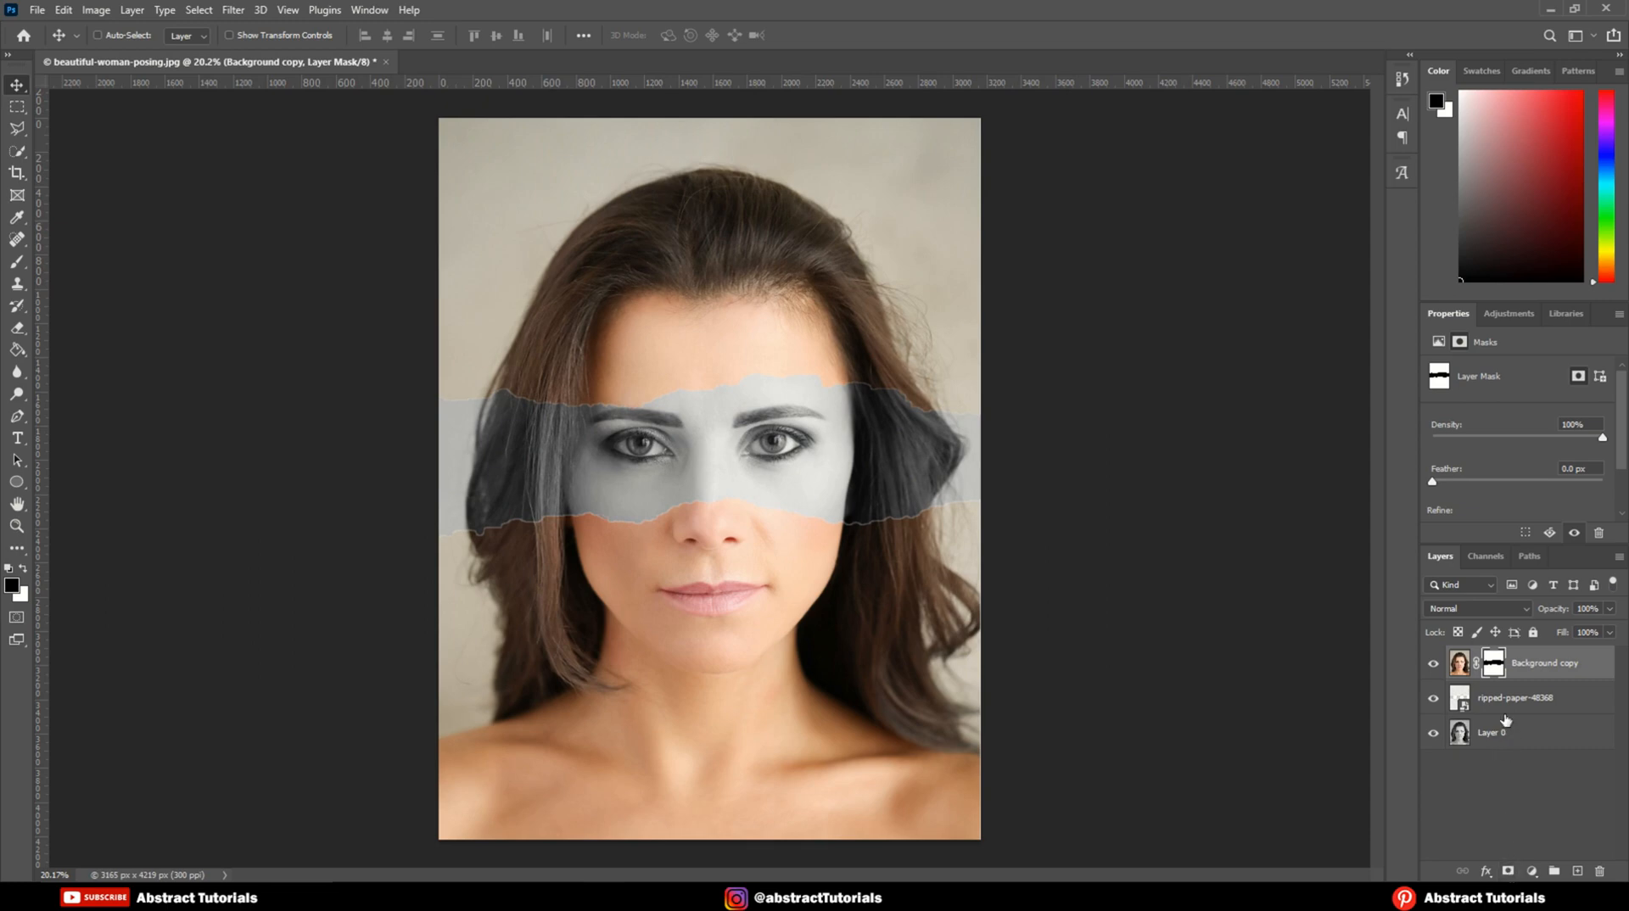
left_click(1517, 698)
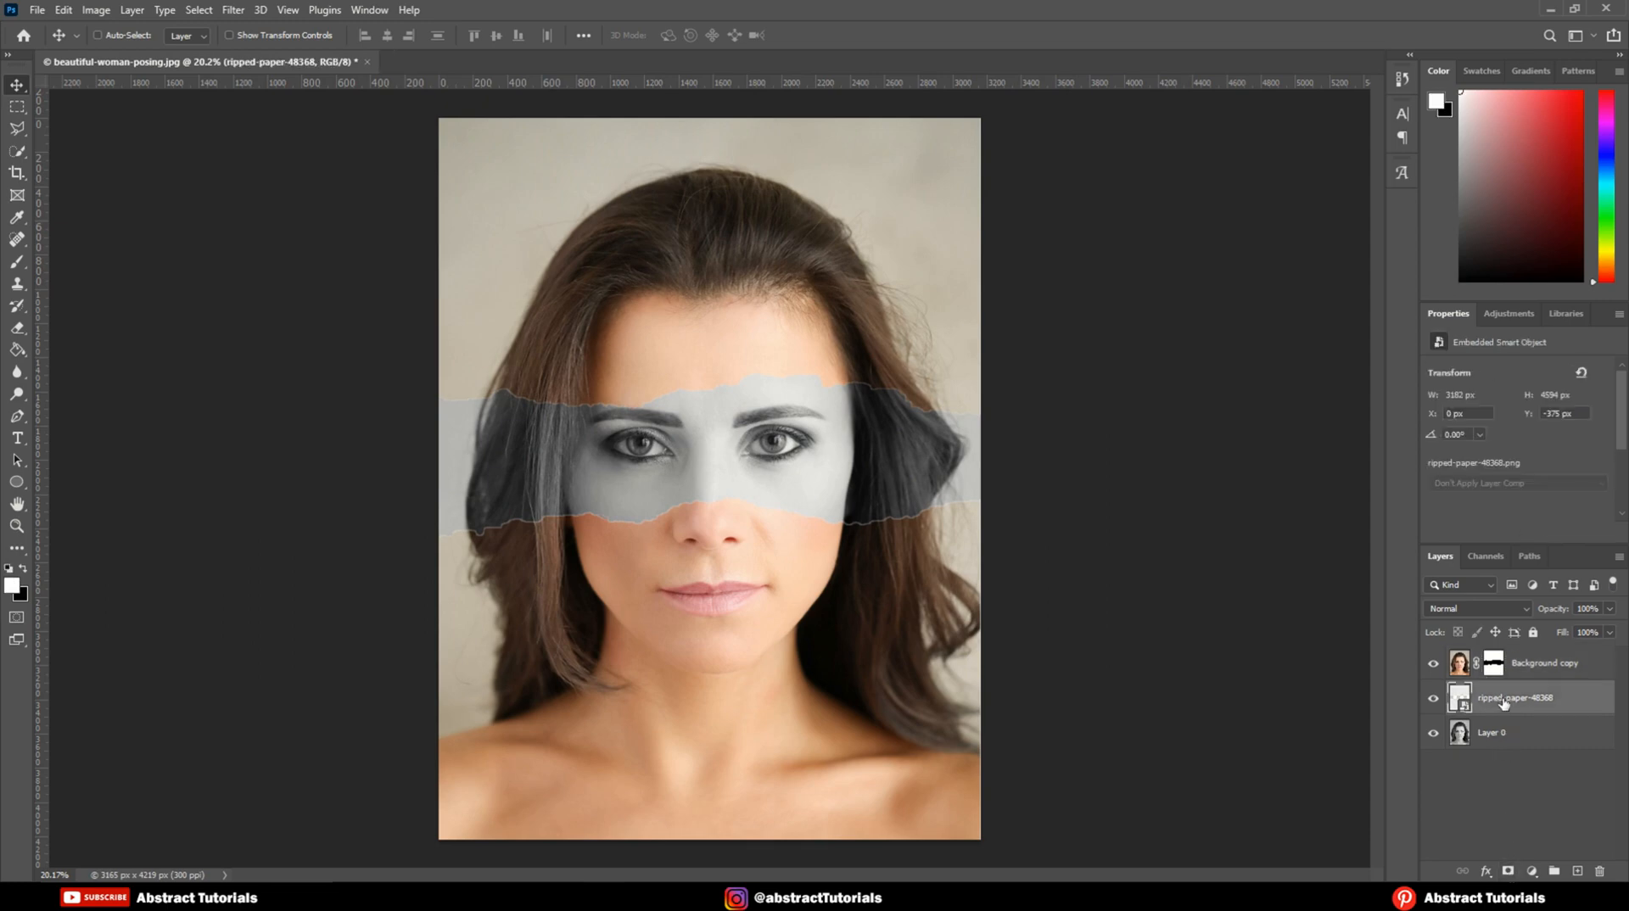
Make two duplicates of the ripped-paper-48368 layer
right_click(1527, 697)
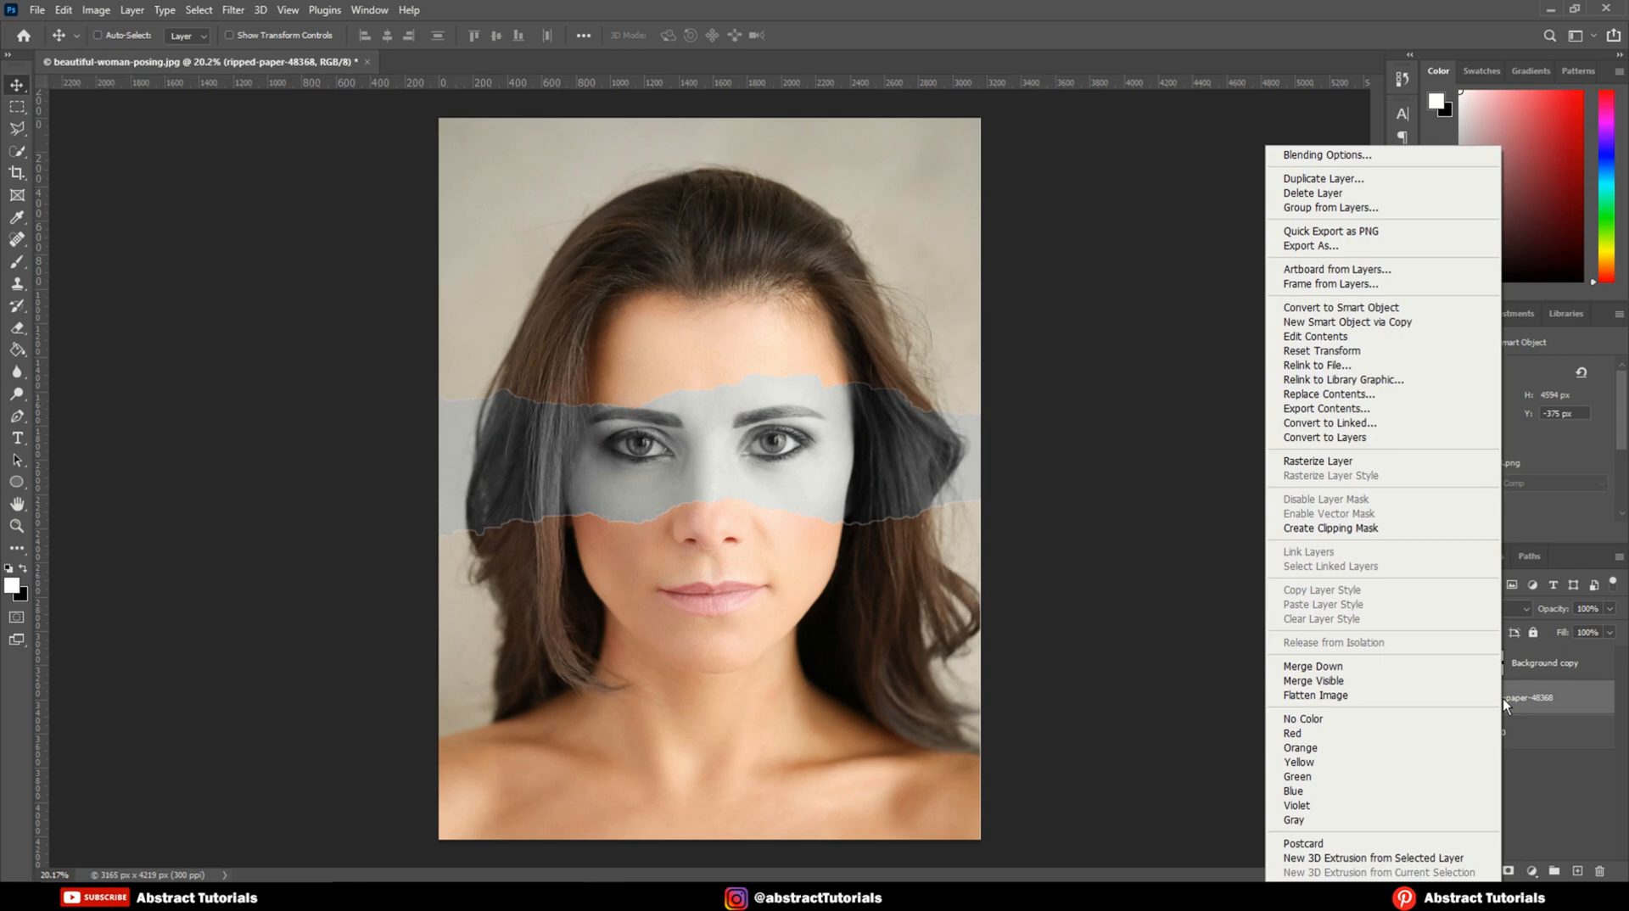
mouse_move(1339, 230)
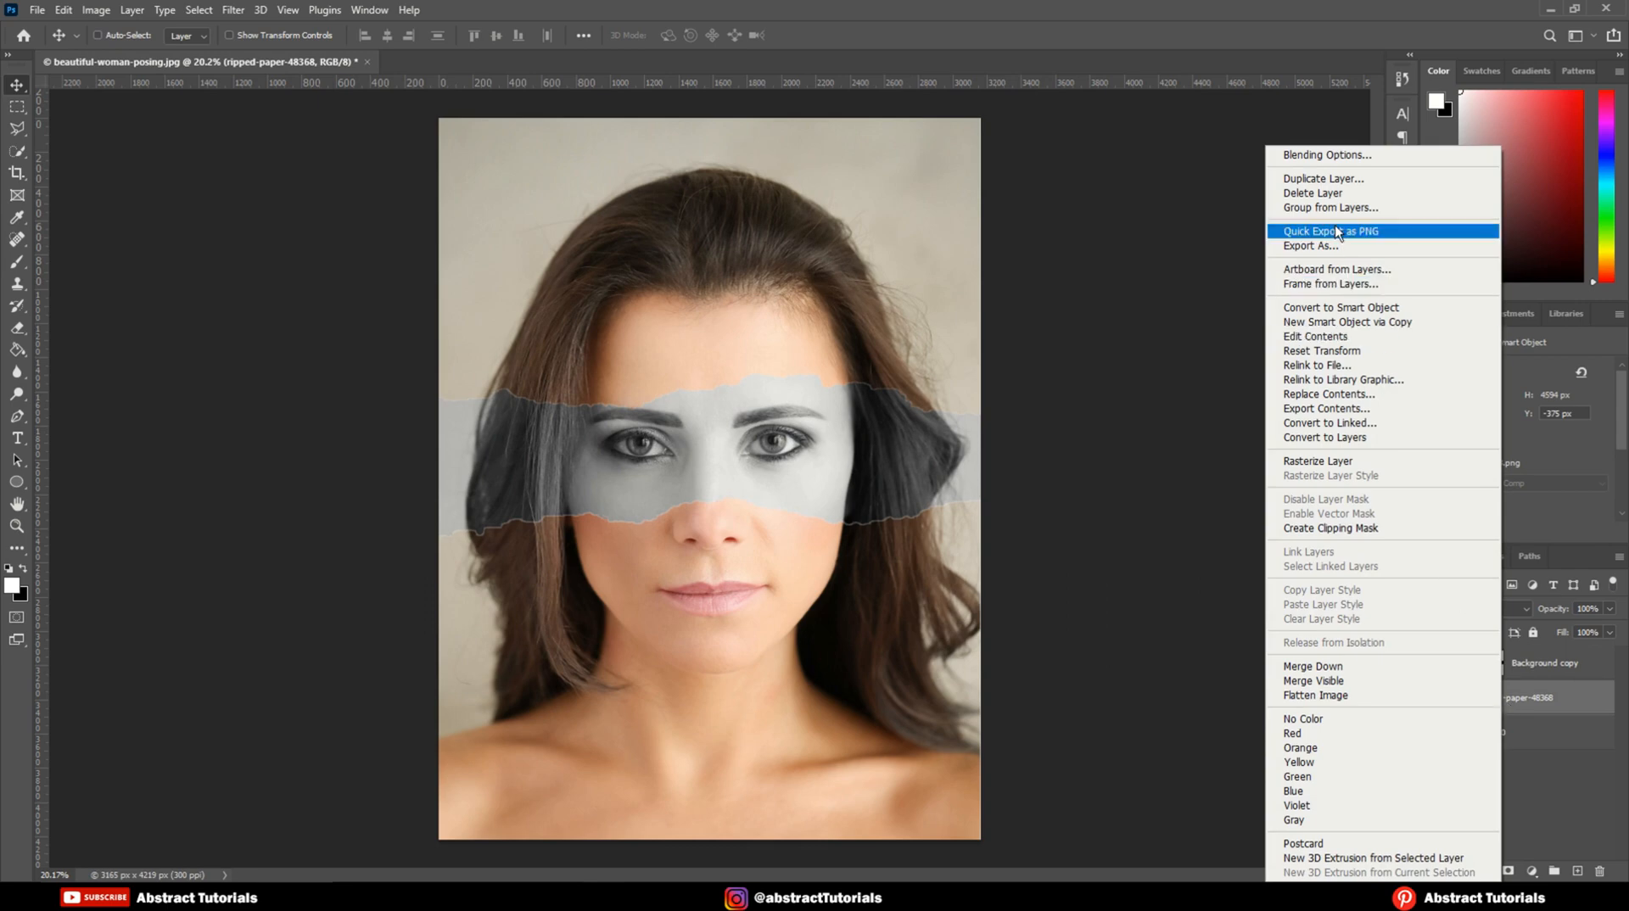
left_click(1323, 177)
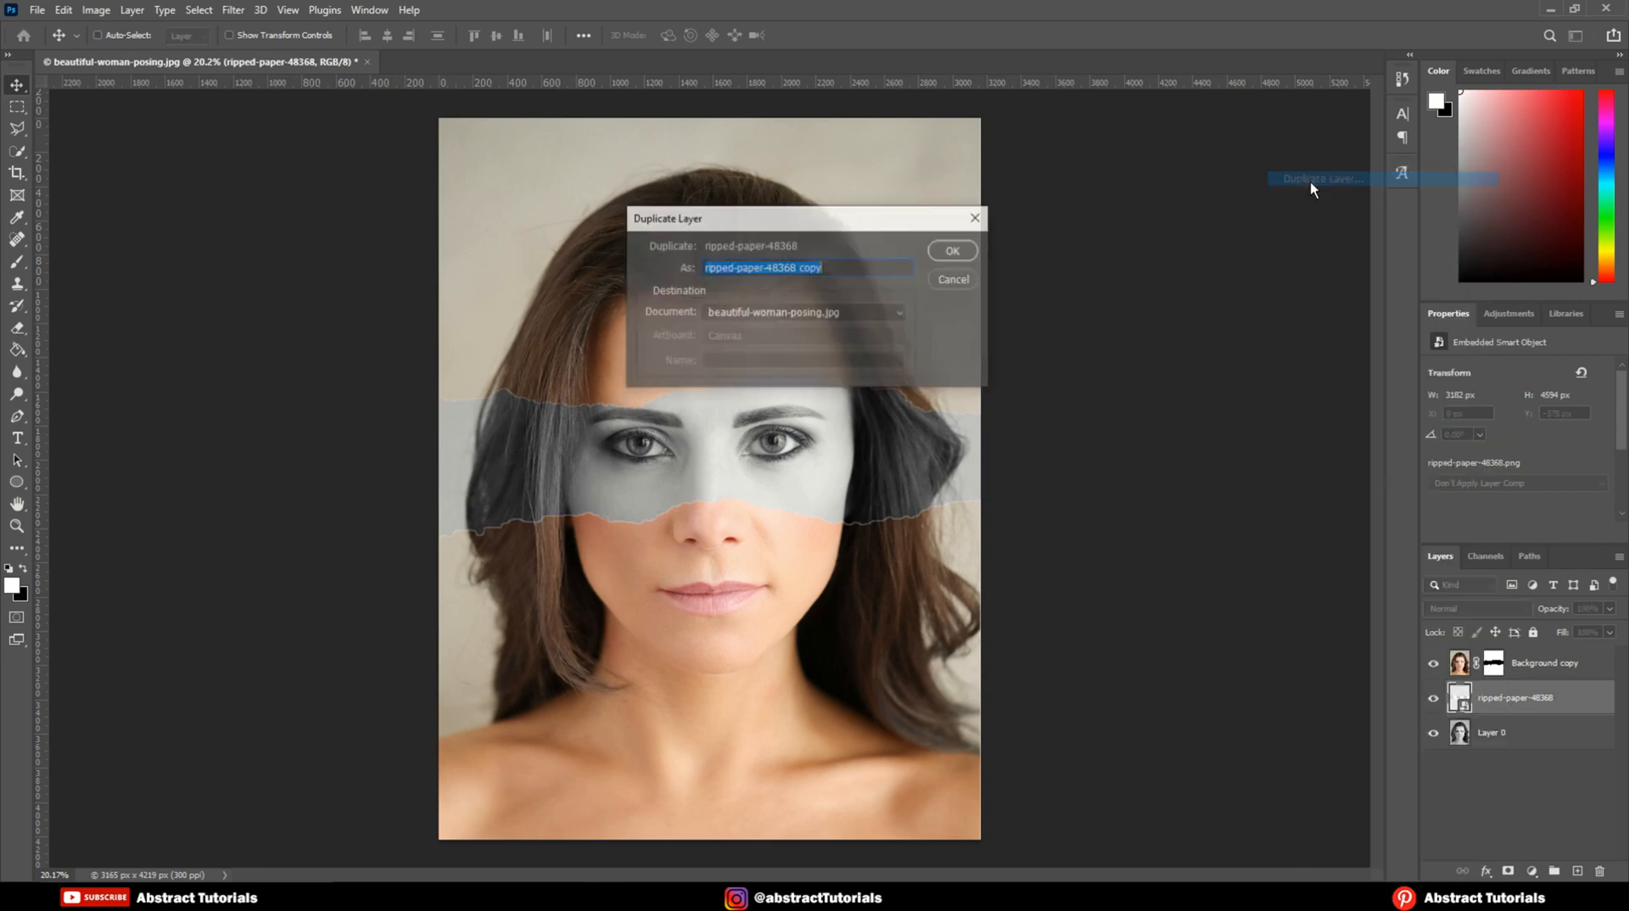
left_click(950, 250)
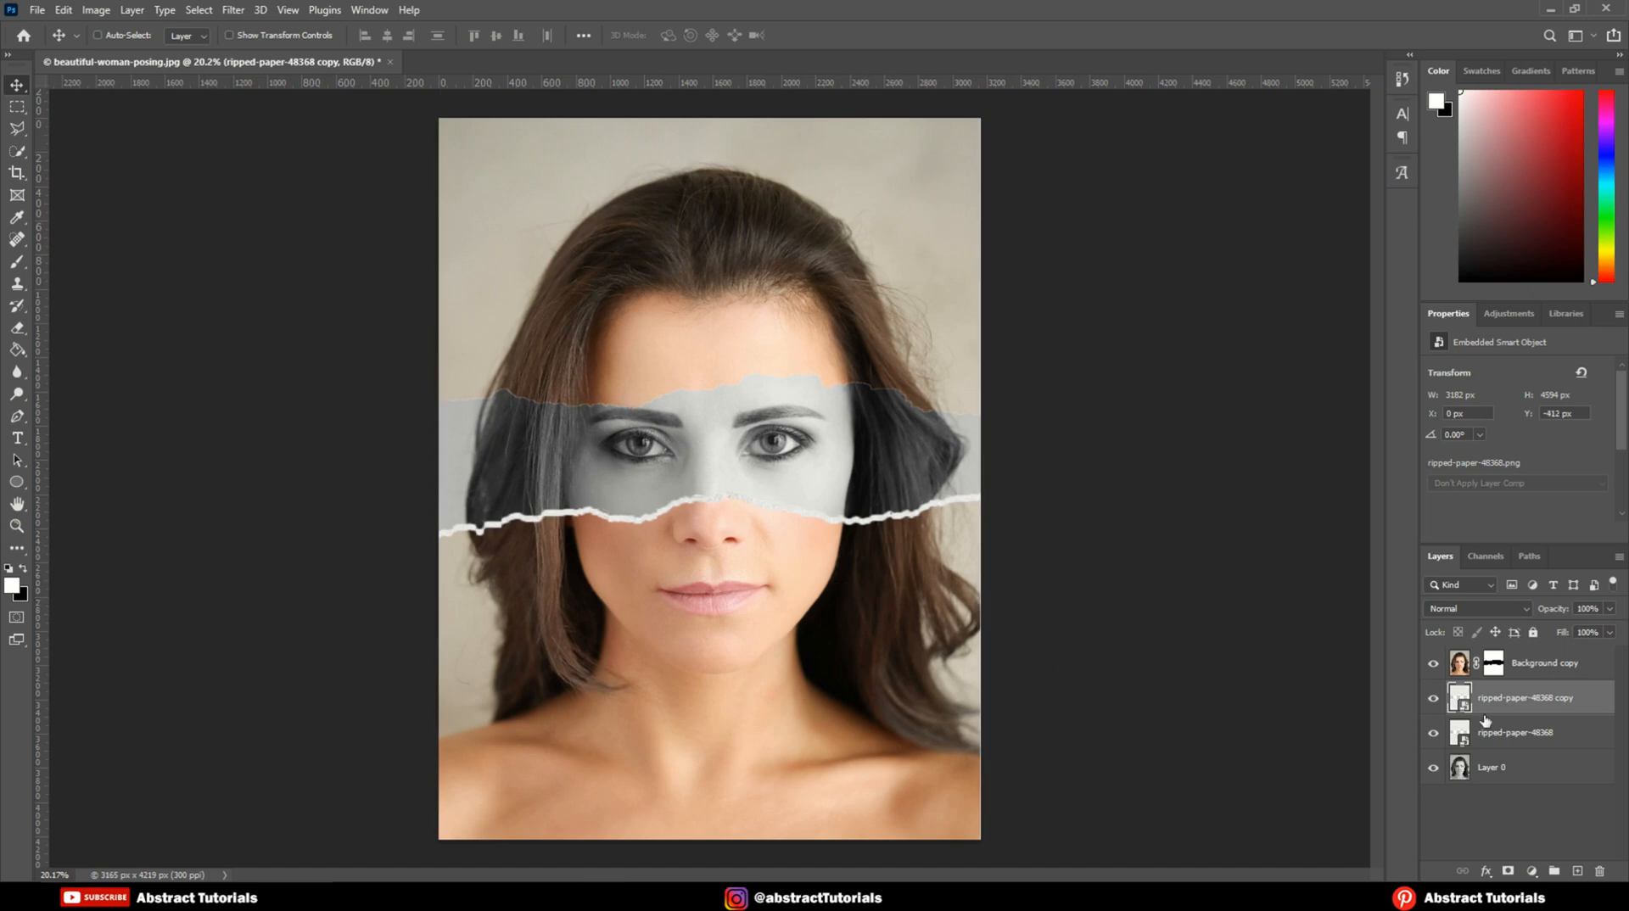
right_click(1528, 731)
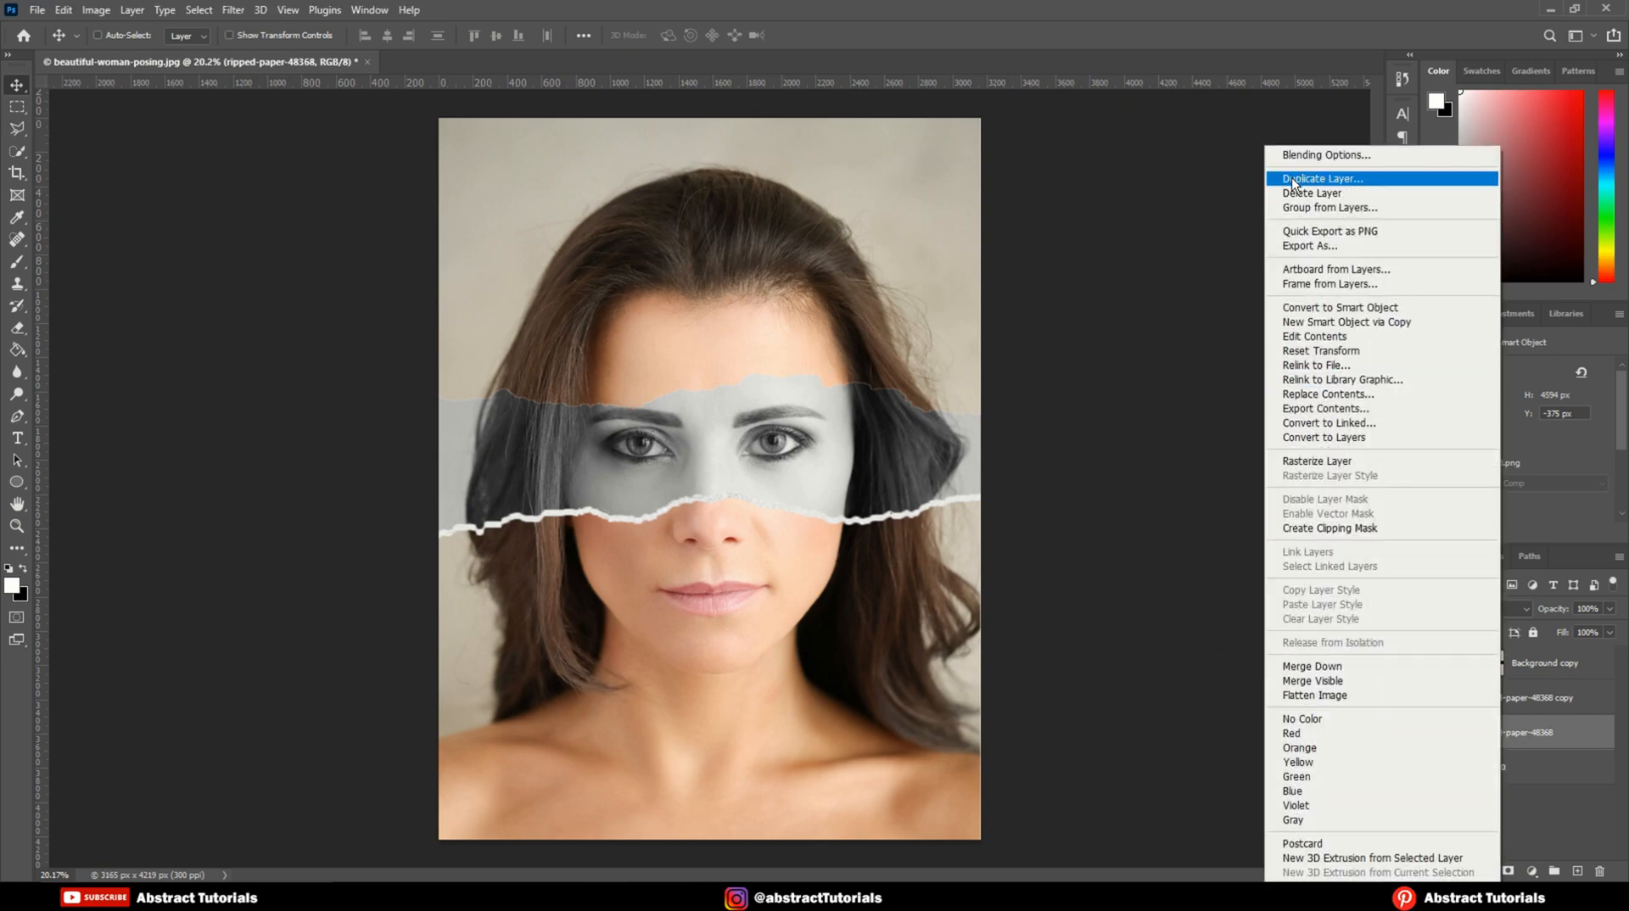
left_click(1322, 177)
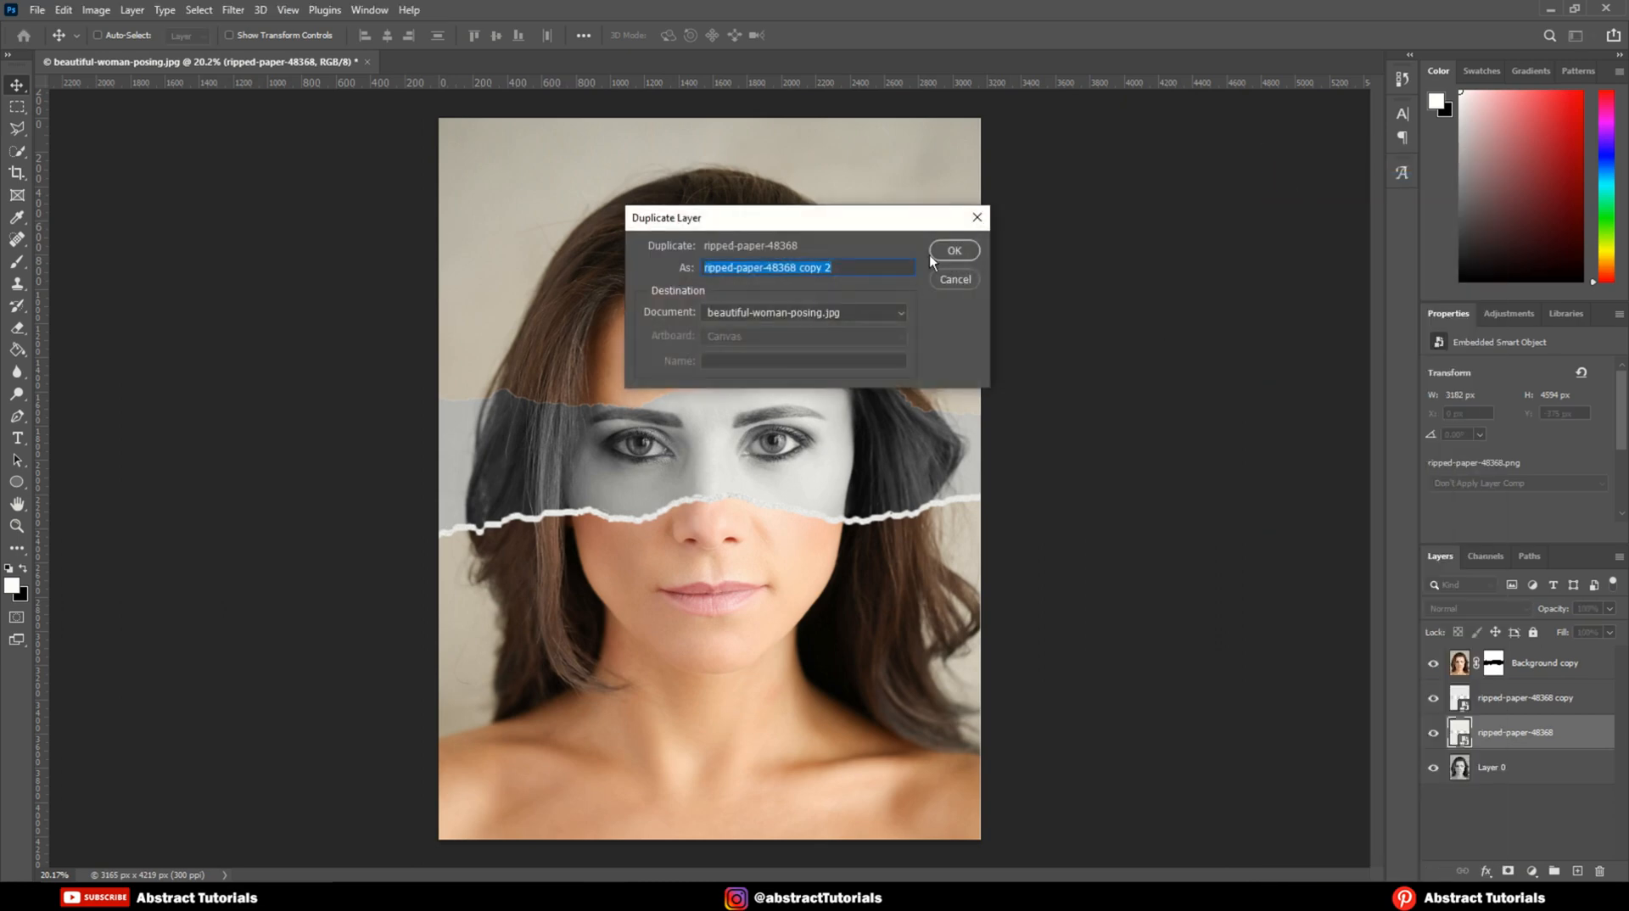
left_click(953, 250)
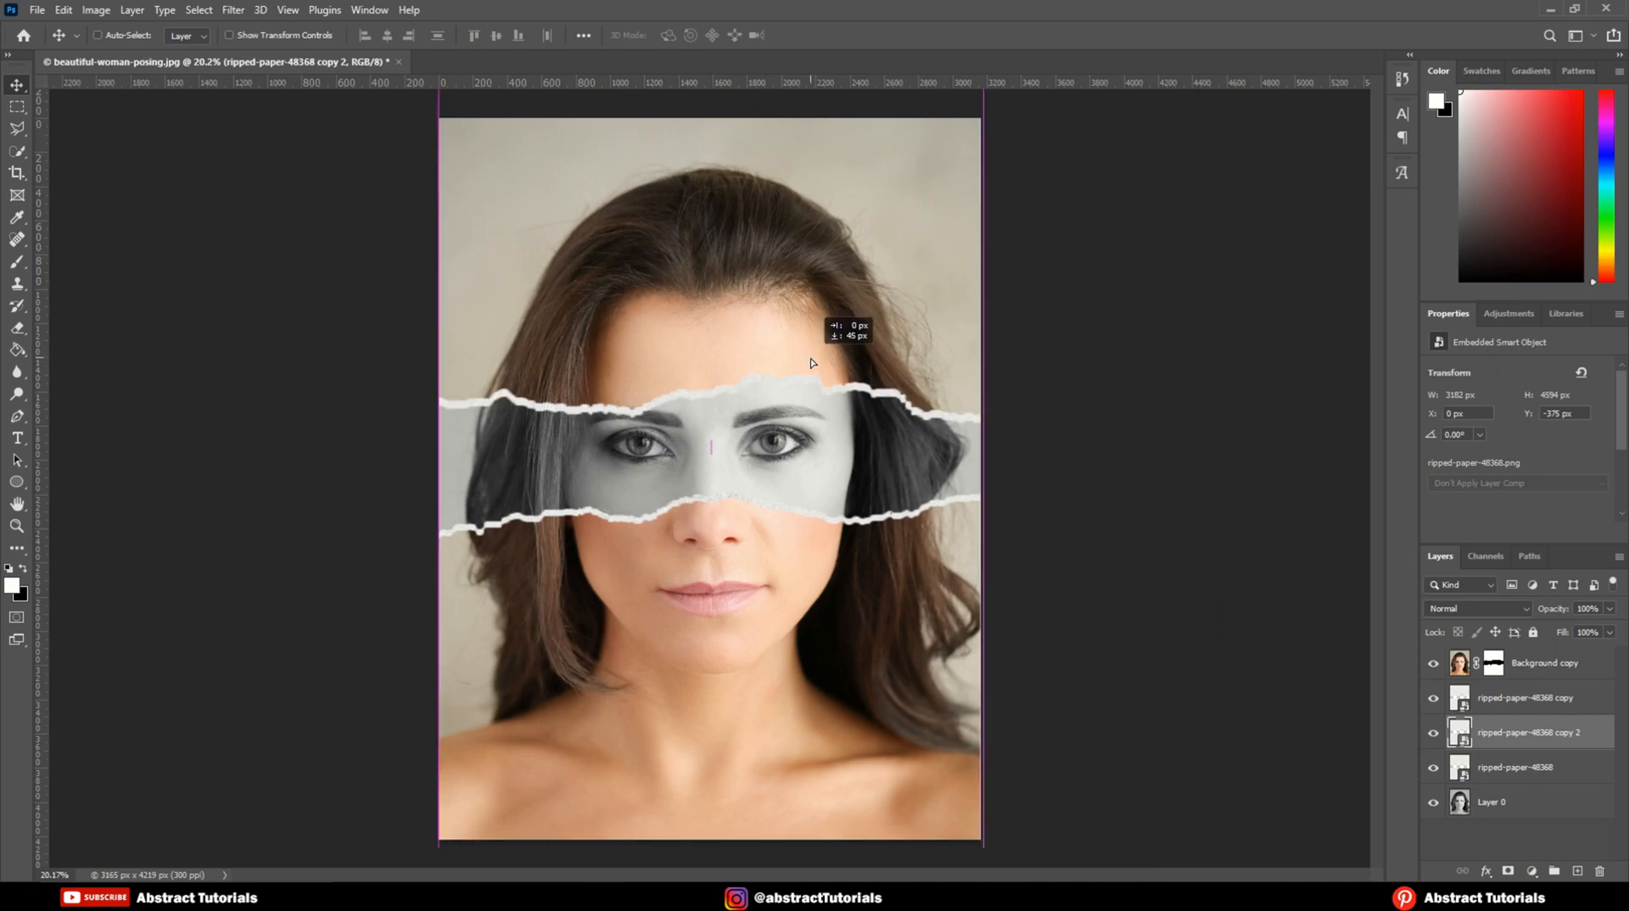
Shift a paper copy vertically to frame the eye strip, then select the original paper layer
left_click_drag(813, 364, 828, 428)
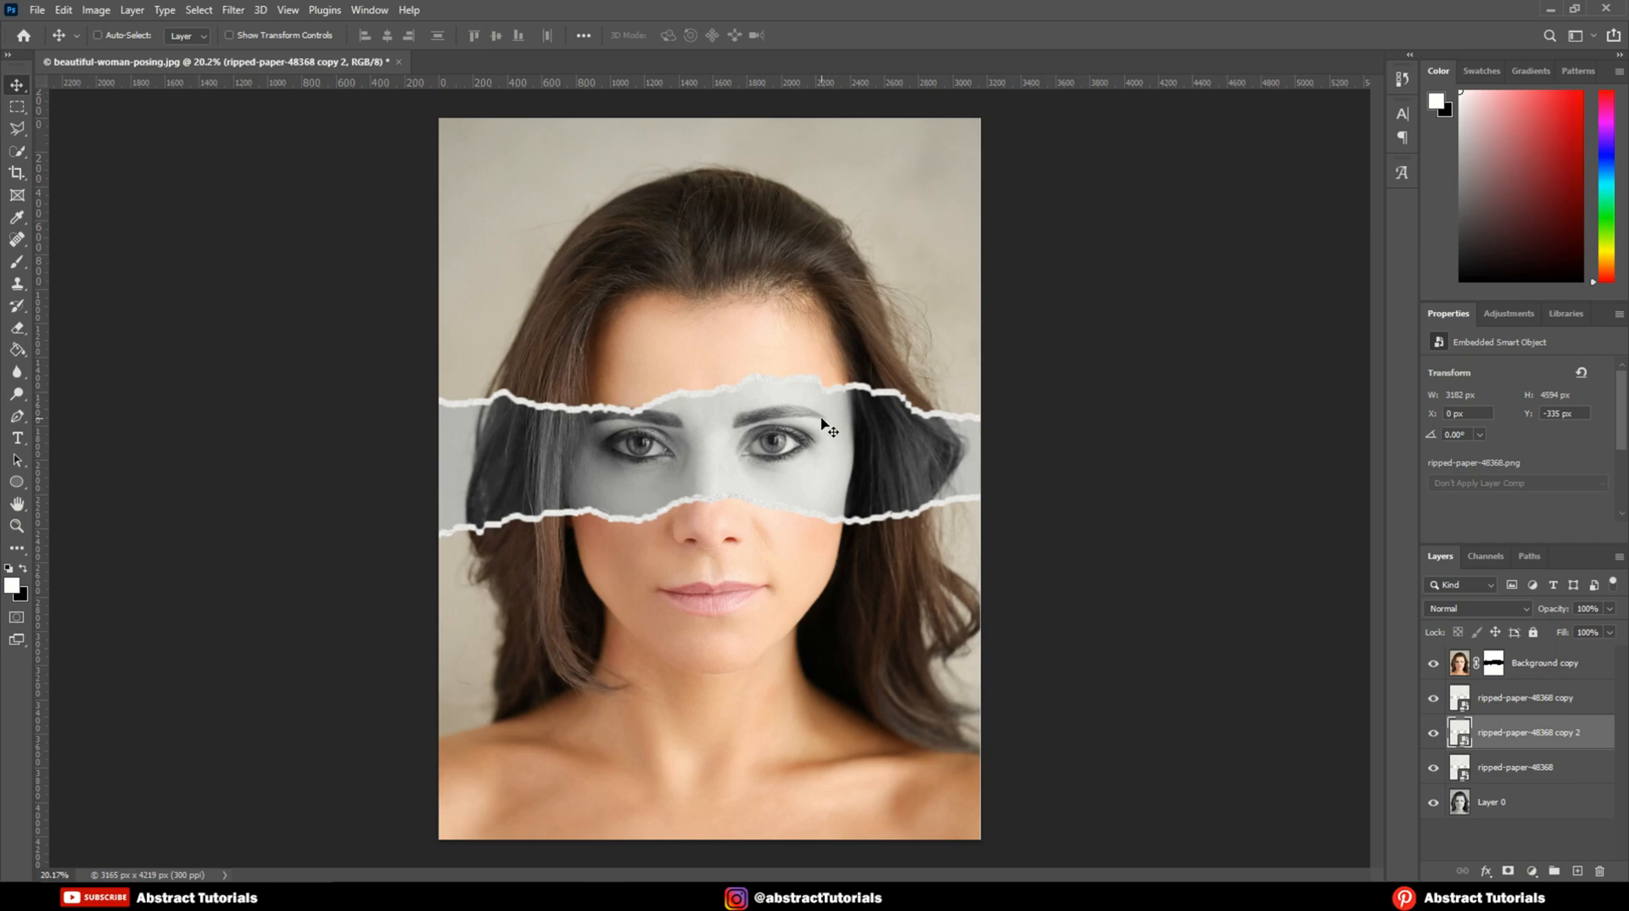
left_click_drag(821, 436, 821, 426)
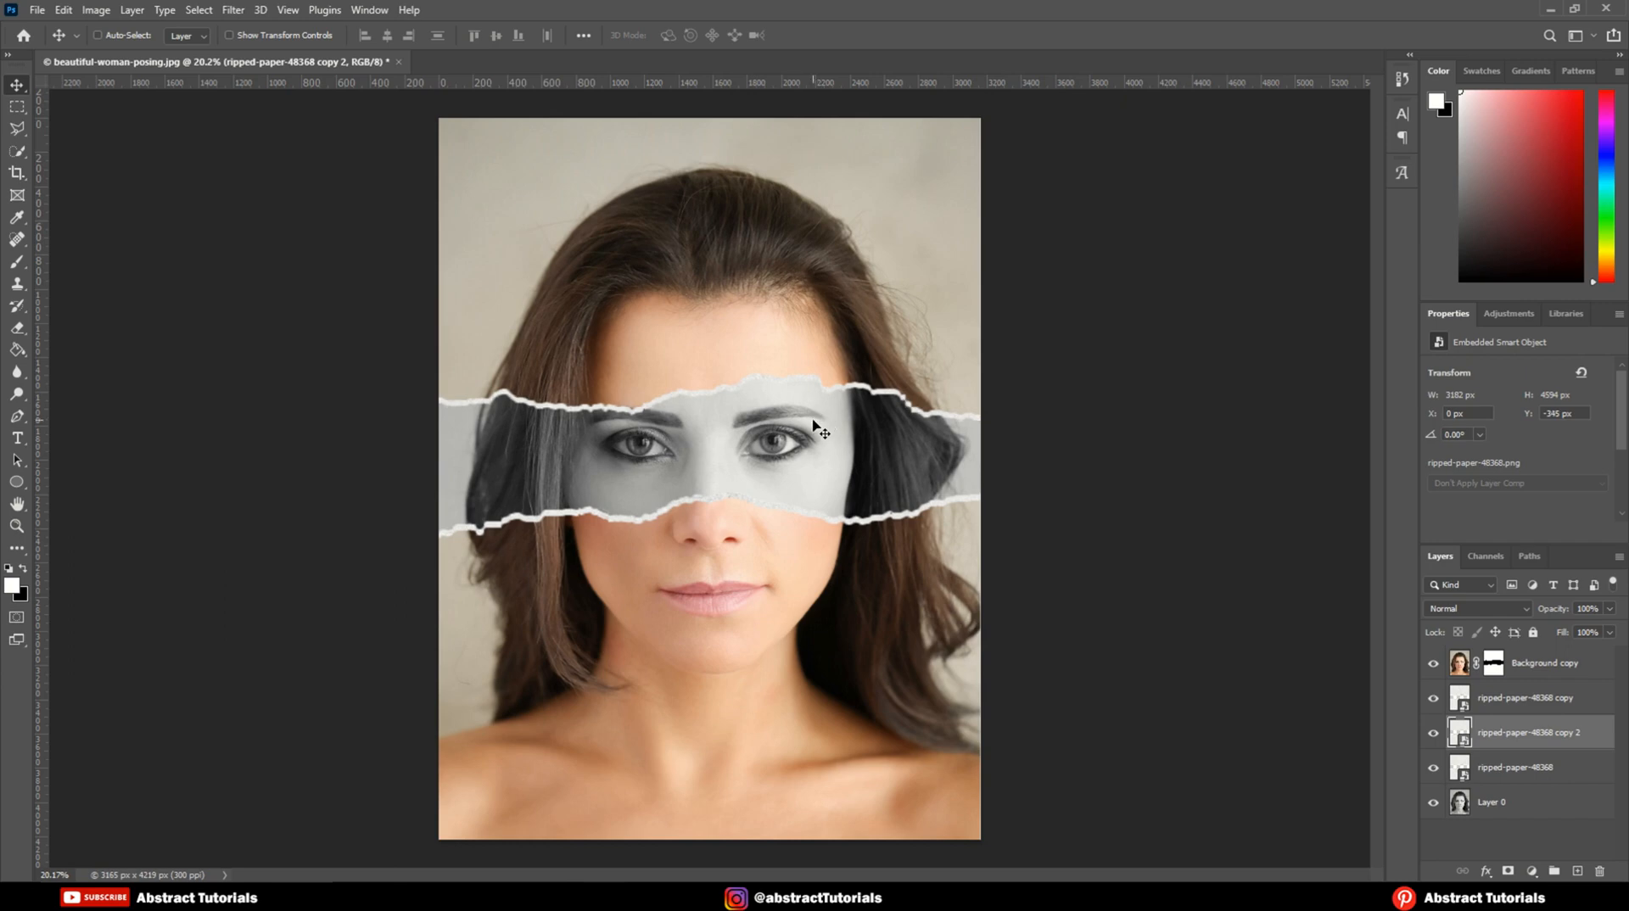
mouse_move(832, 483)
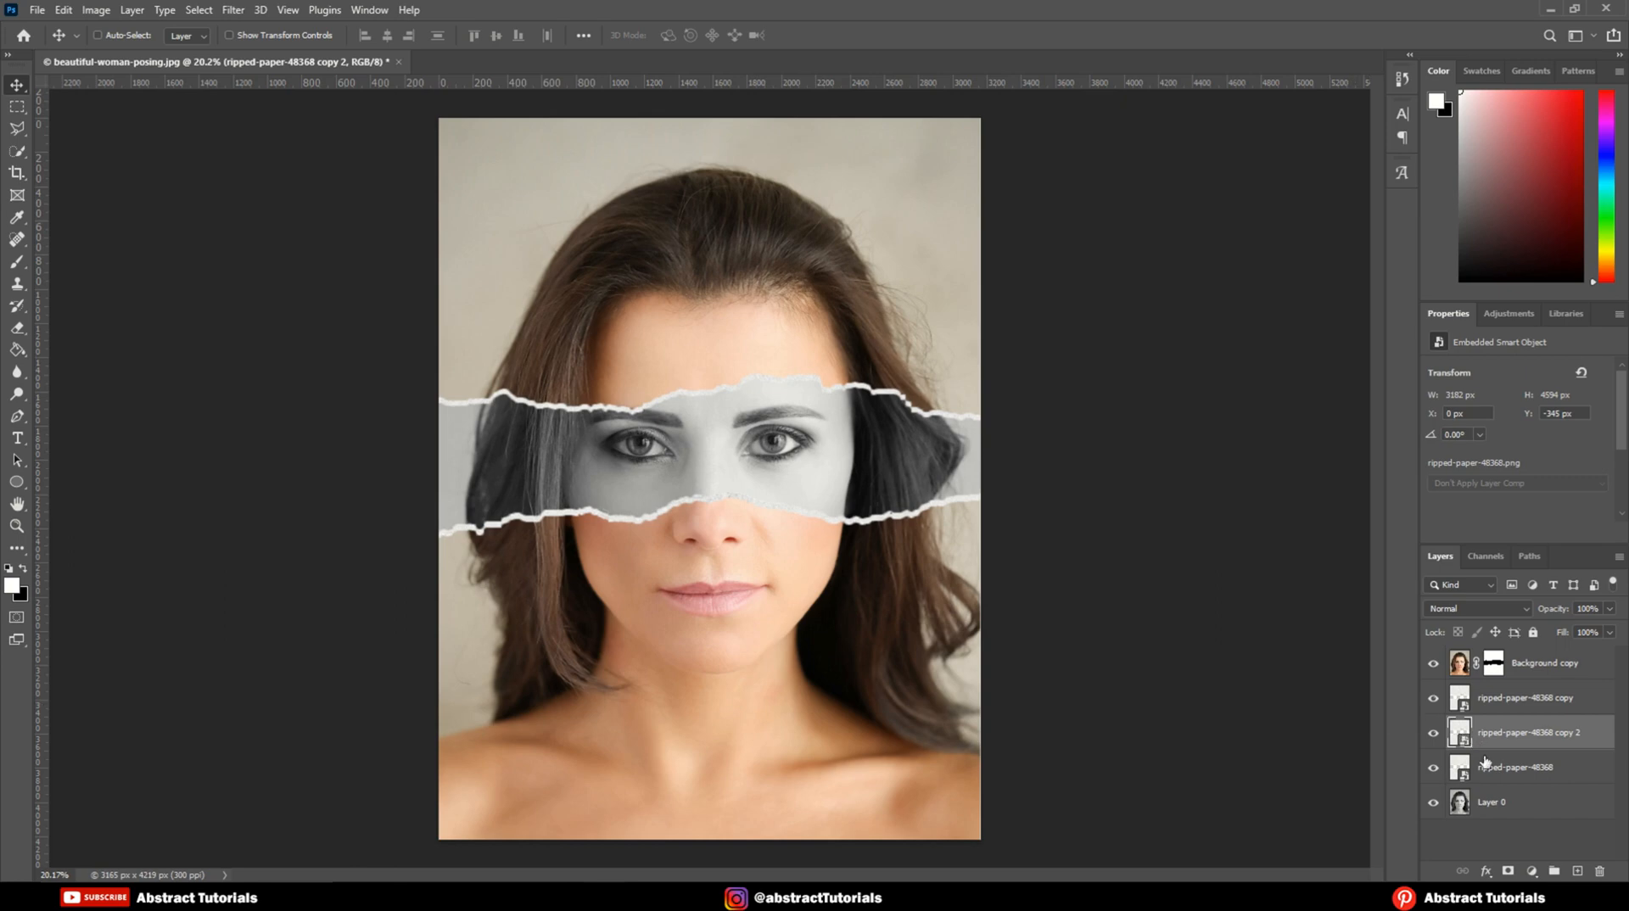
left_click(1517, 767)
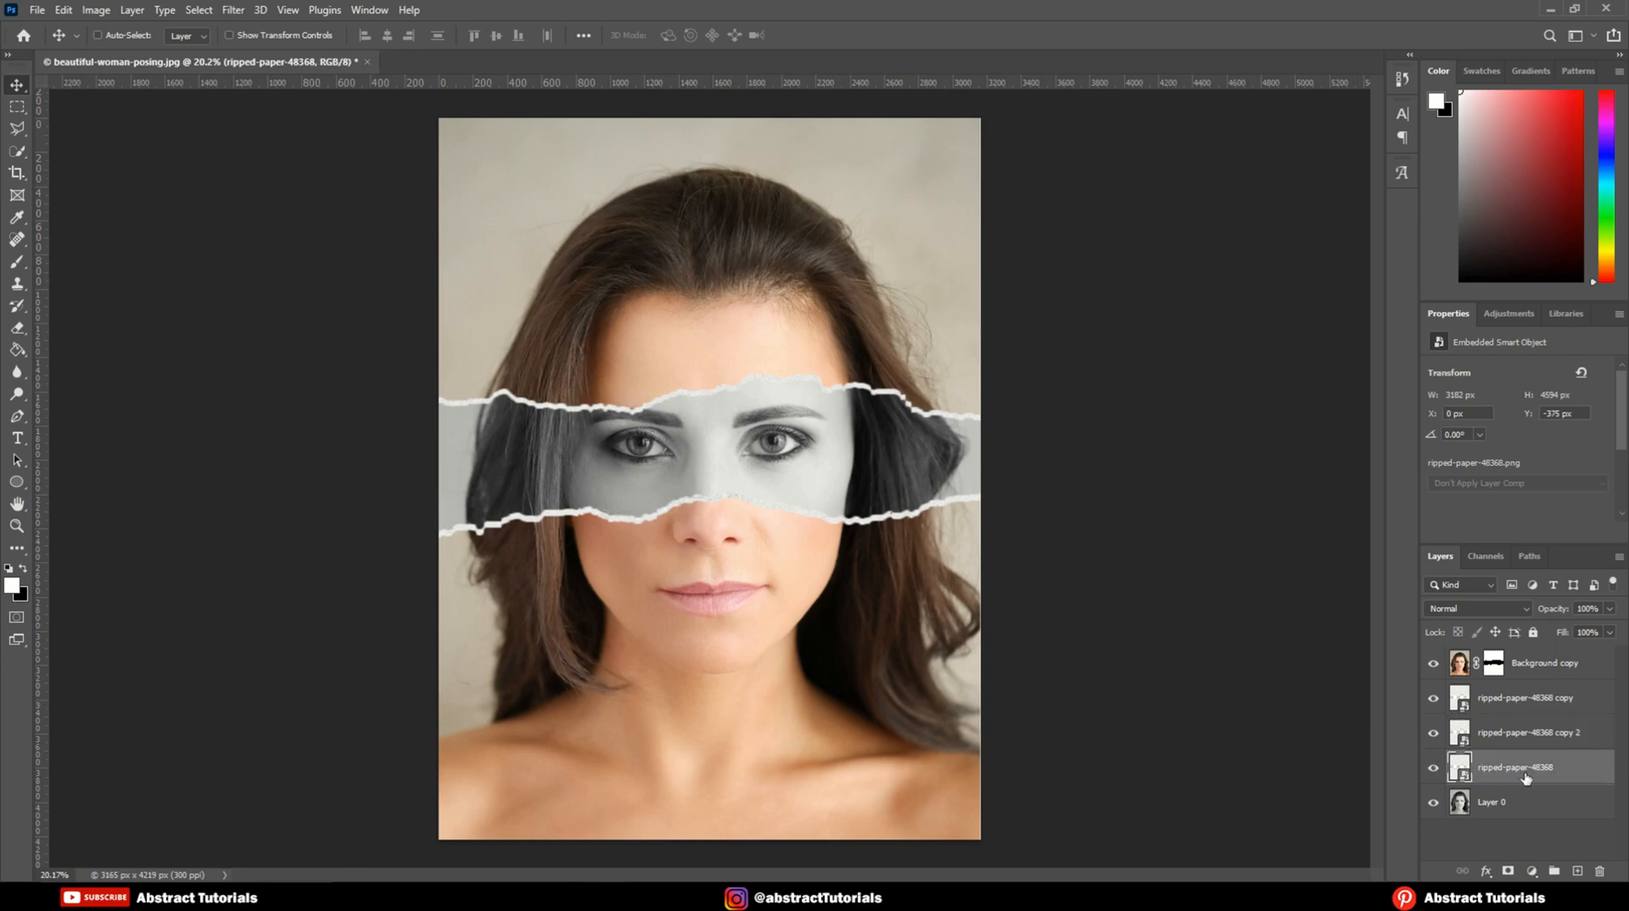
Add a drop shadow to ripped-paper-48368: opacity 91%, distance 22 px, size 103 px
right_click(1515, 767)
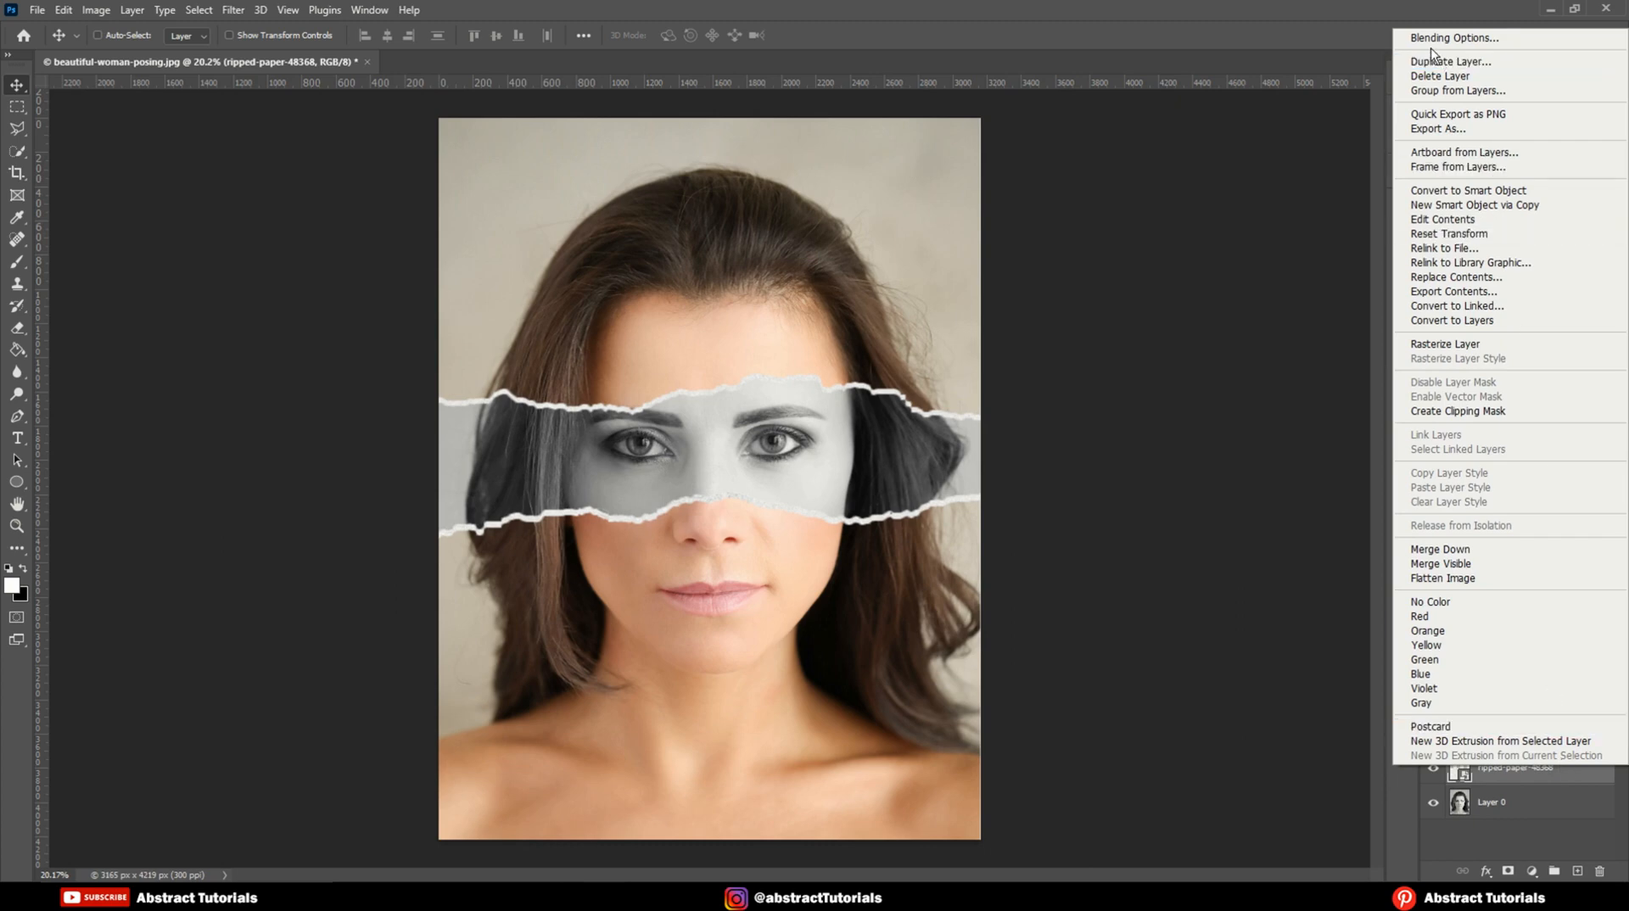
left_click(1454, 37)
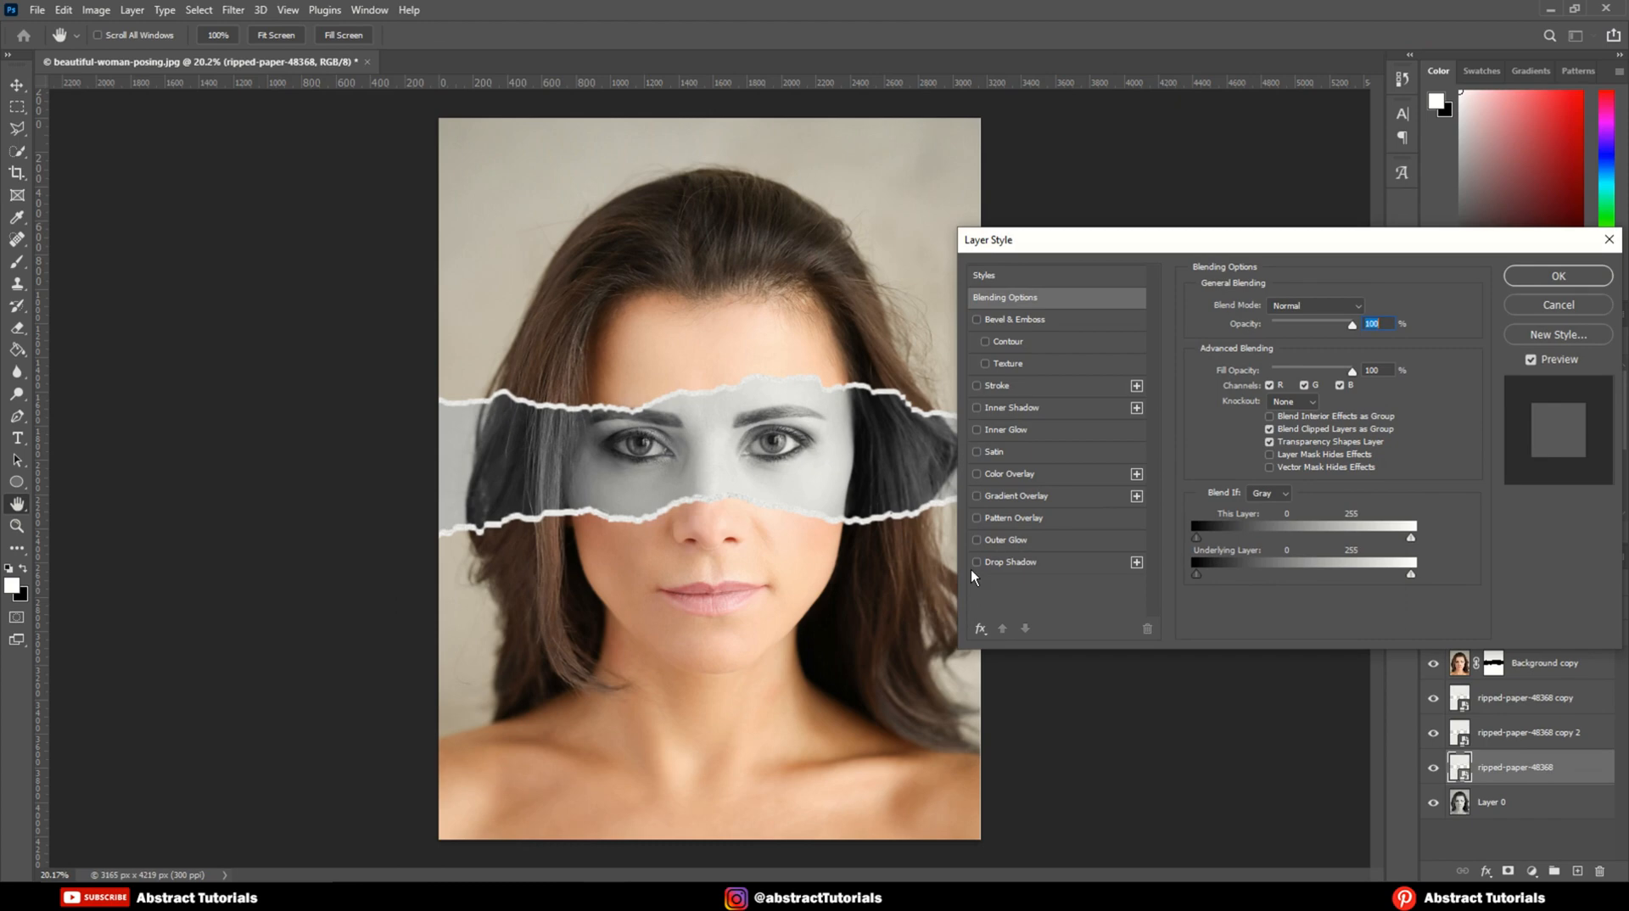
left_click(1009, 563)
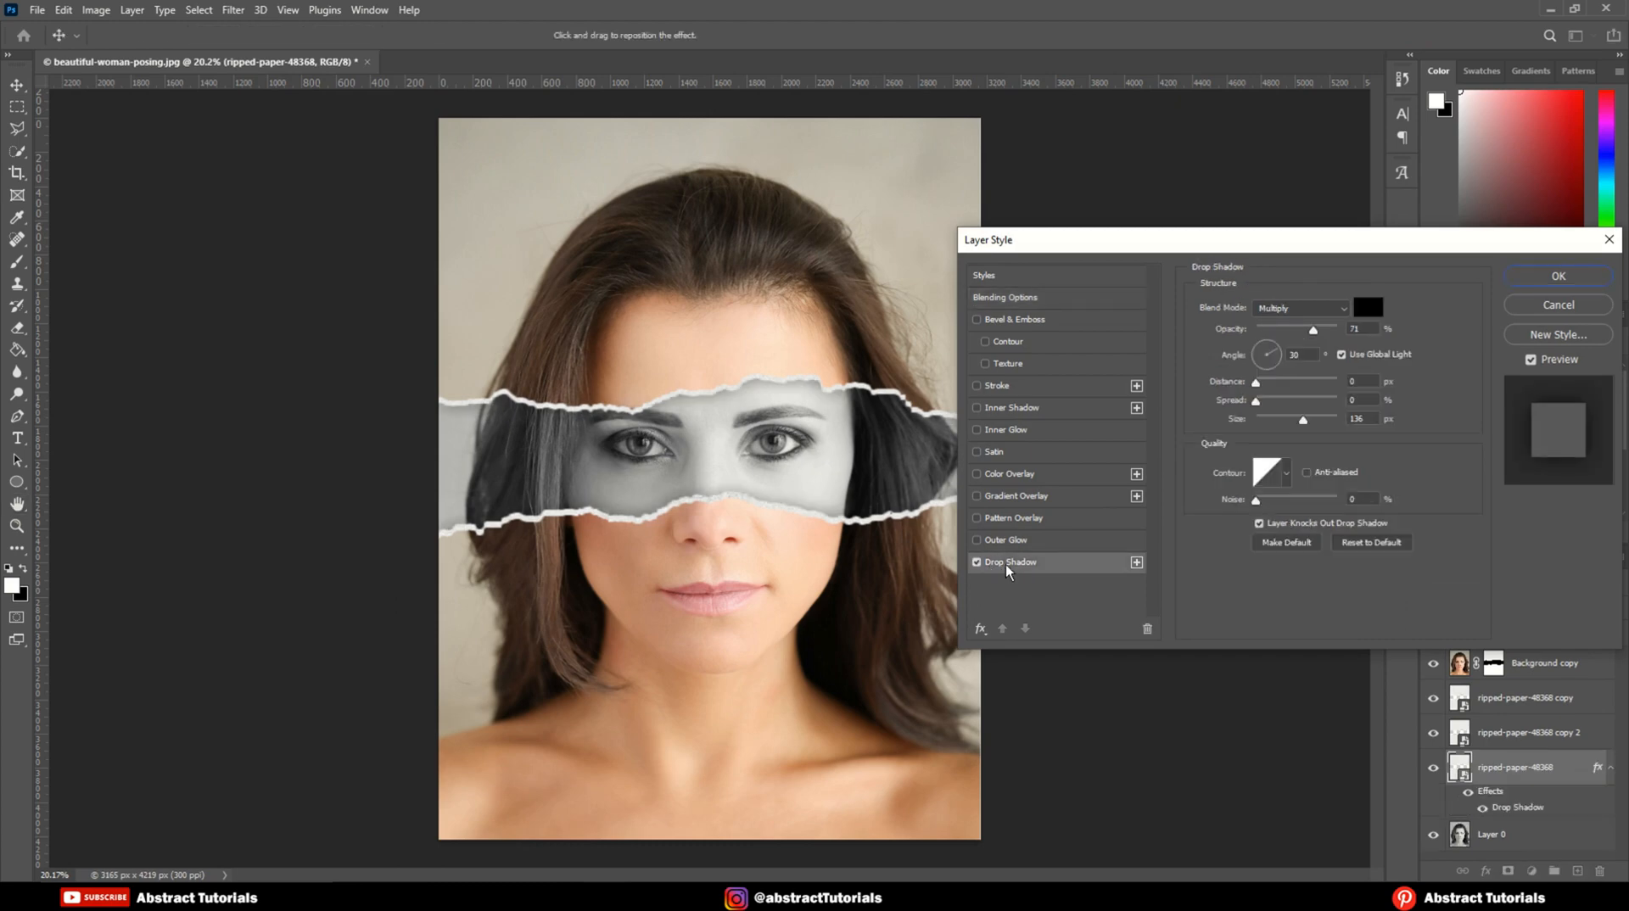
left_click_drag(1313, 328, 1316, 329)
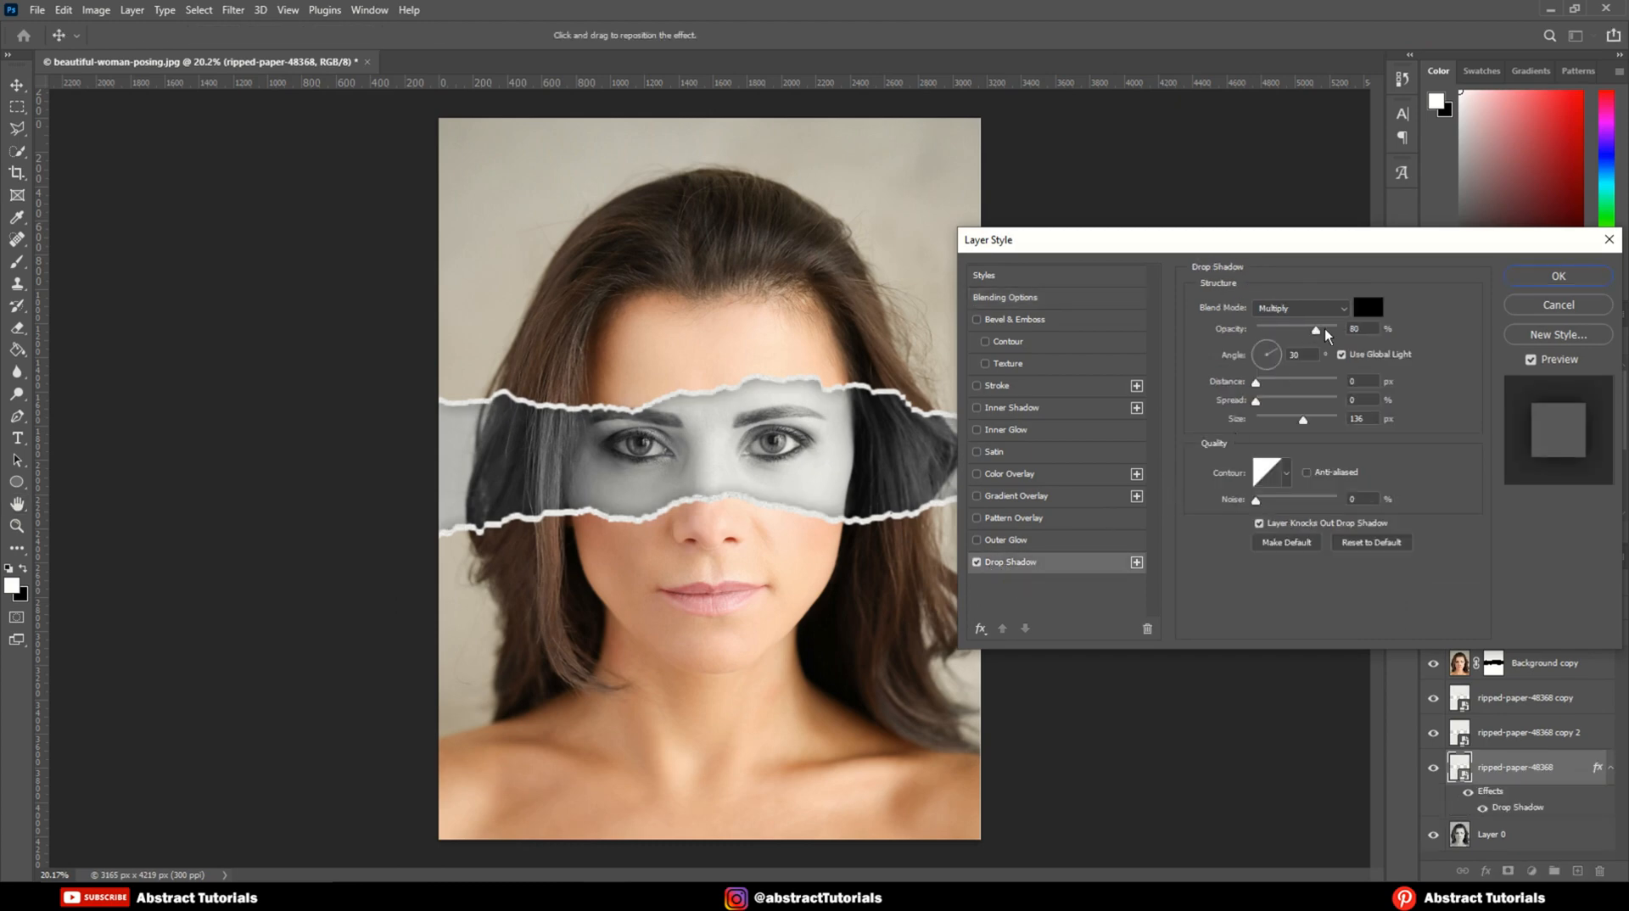
left_click_drag(1316, 330, 1329, 329)
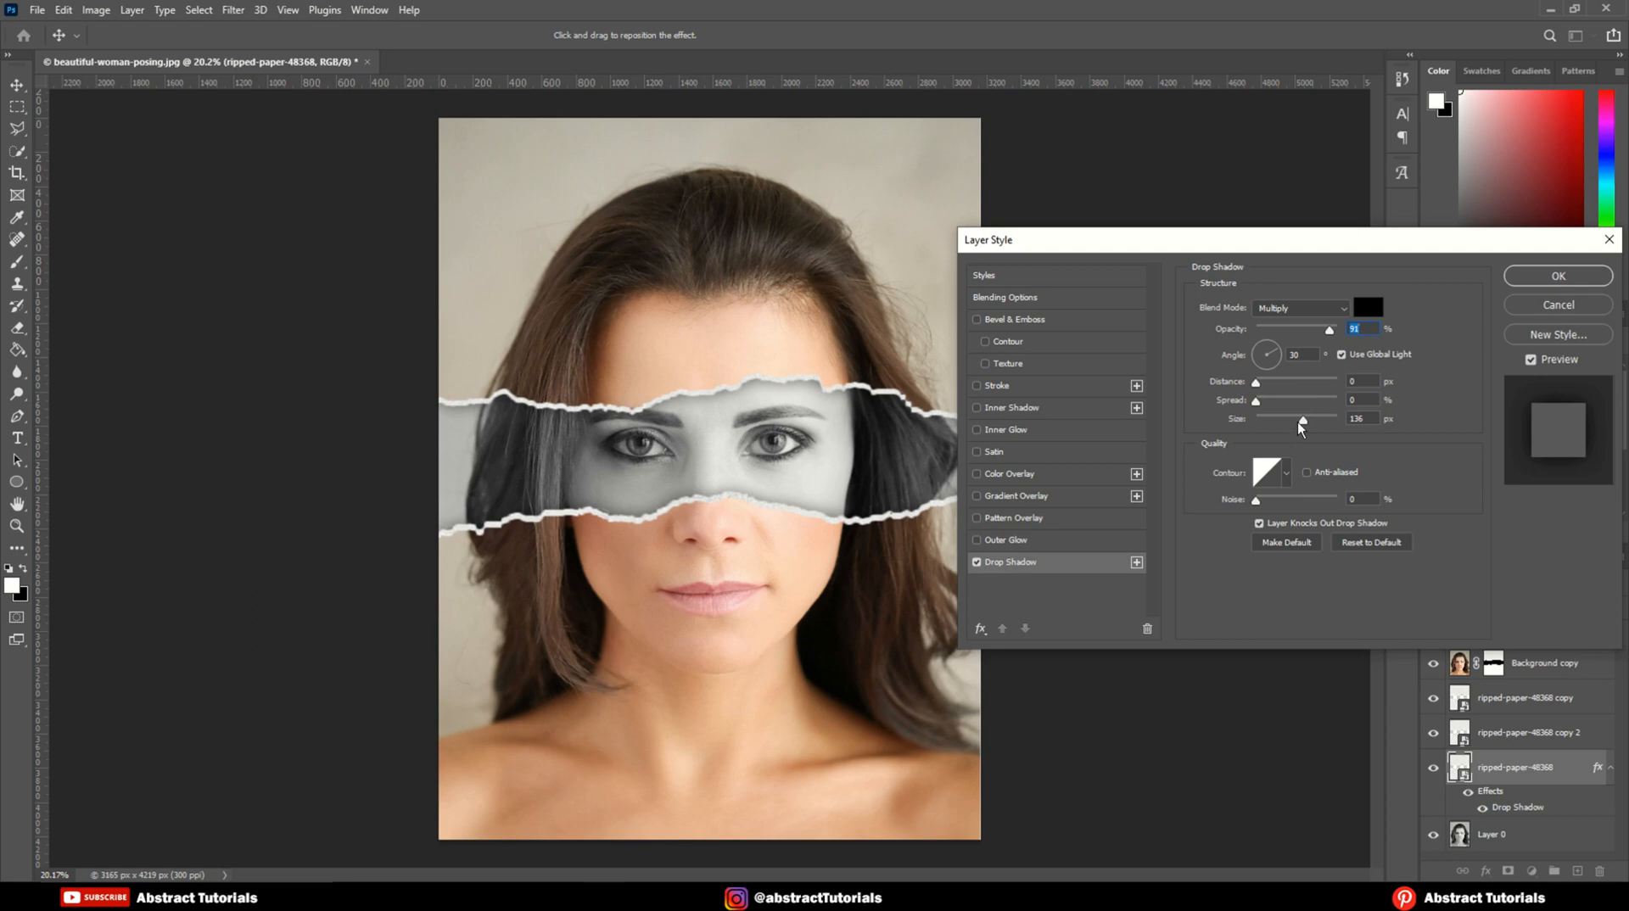
left_click_drag(1304, 419, 1293, 420)
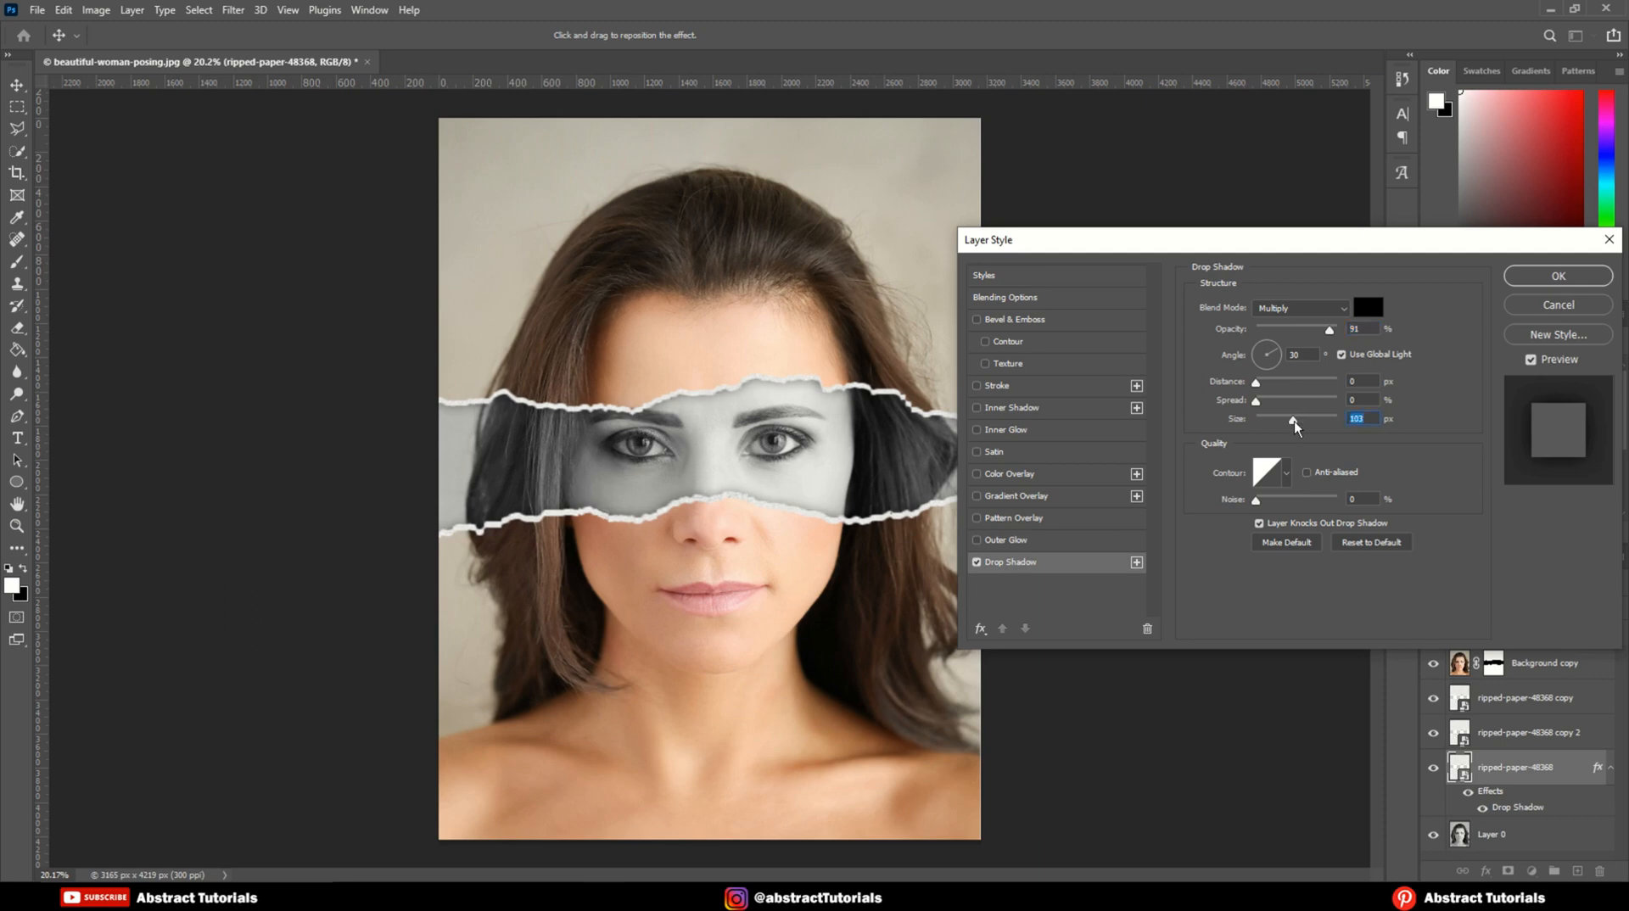
left_click_drag(1255, 381, 1293, 381)
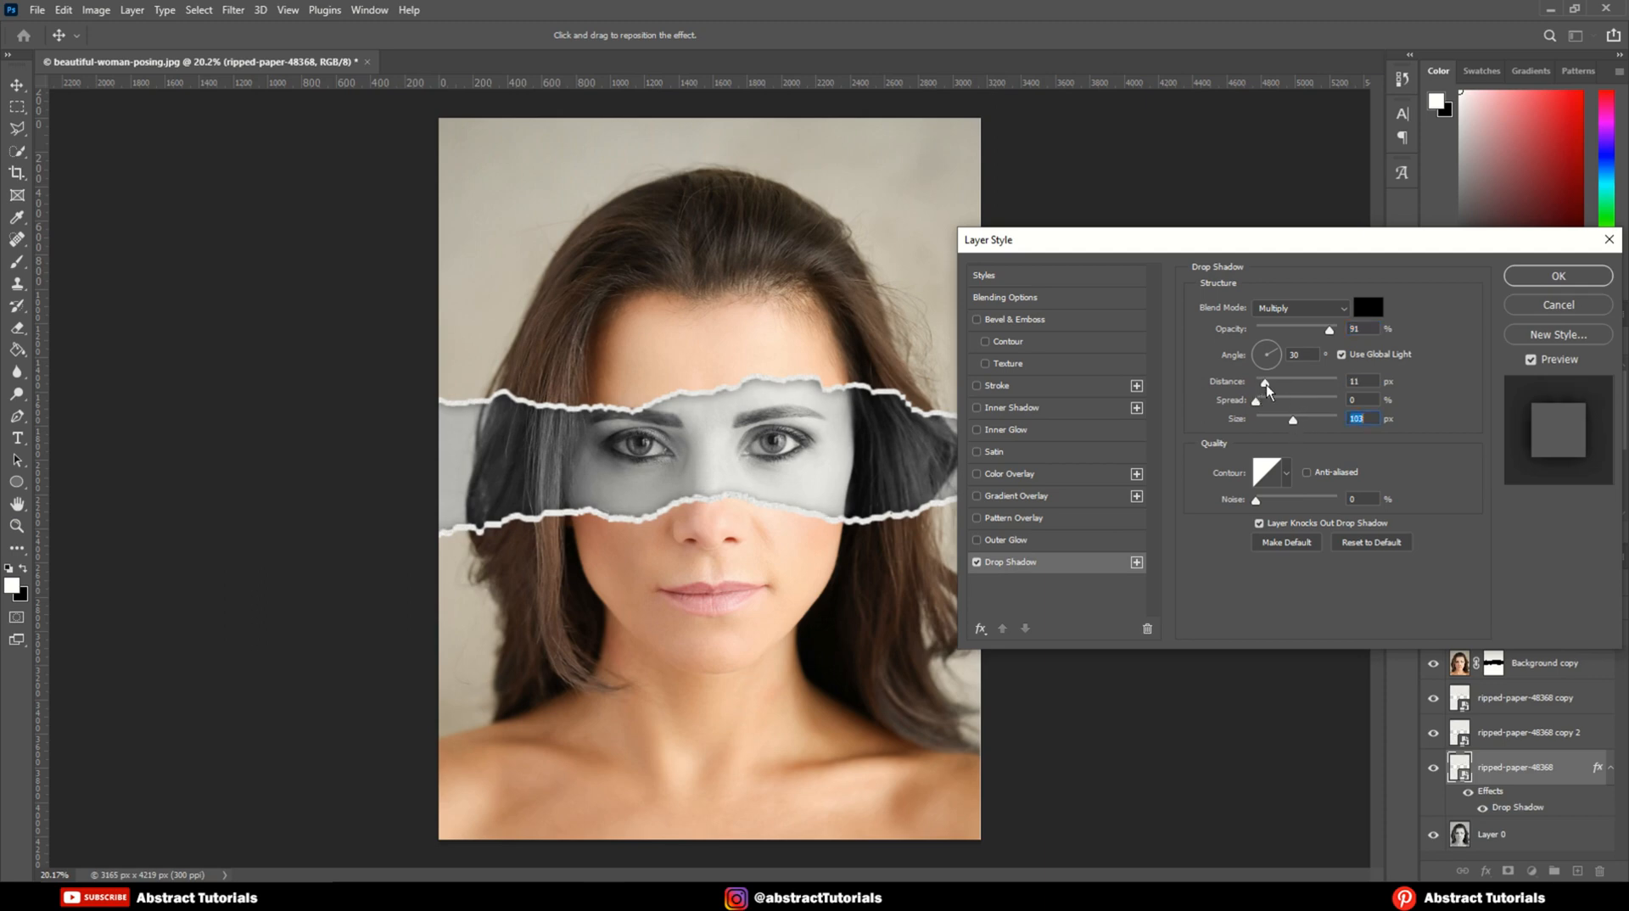
left_click_drag(1255, 381, 1274, 381)
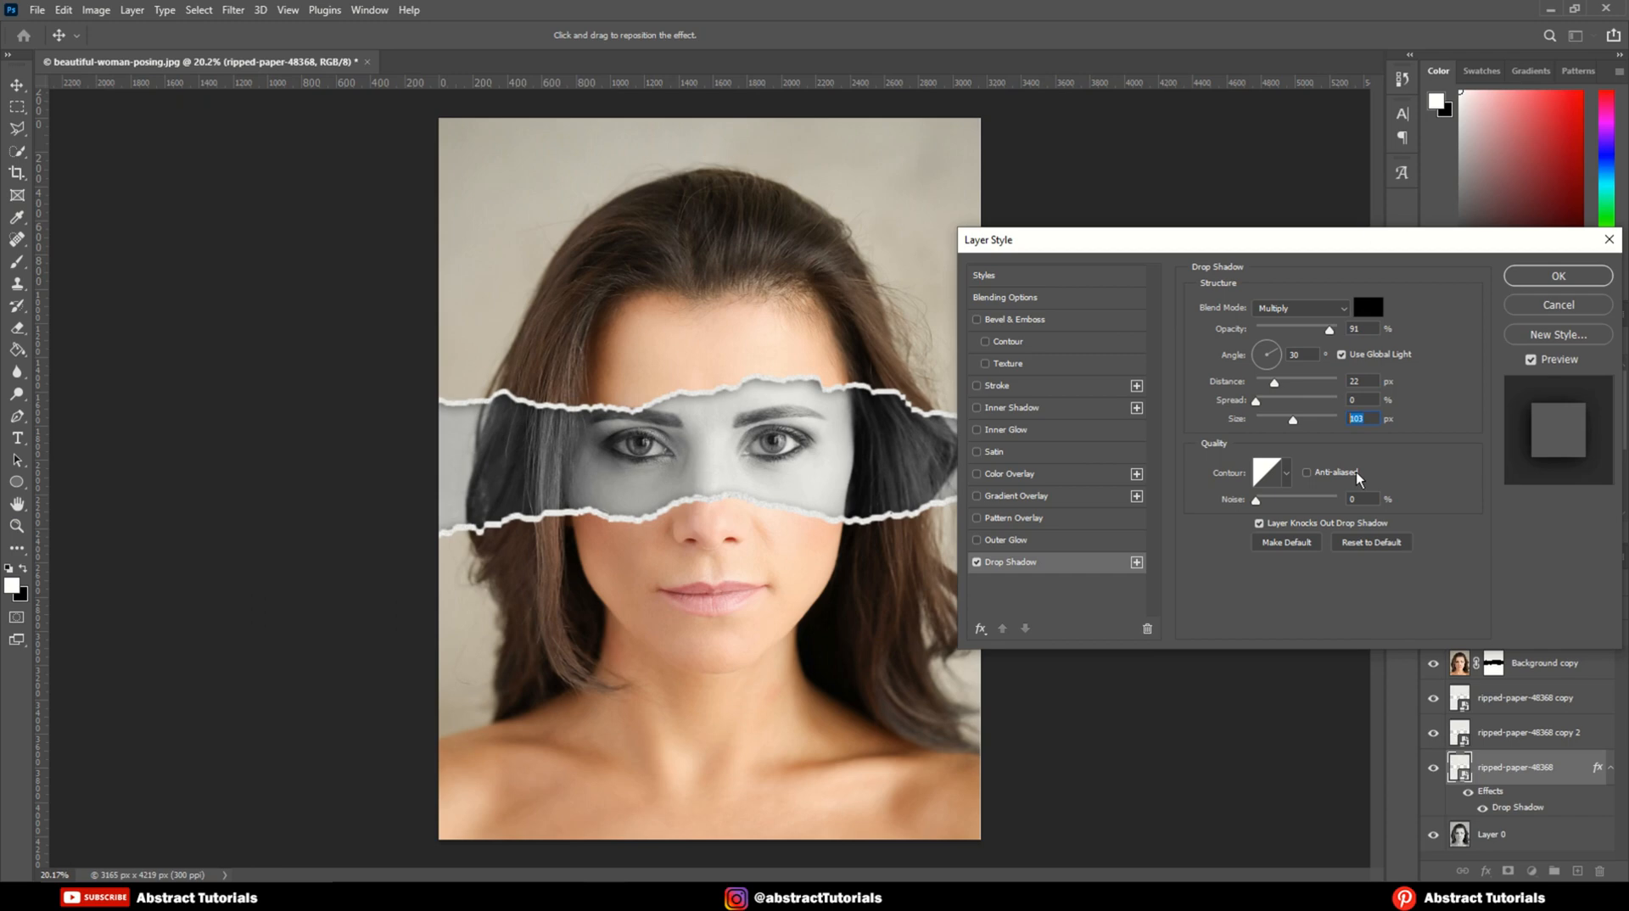
mouse_move(1548, 287)
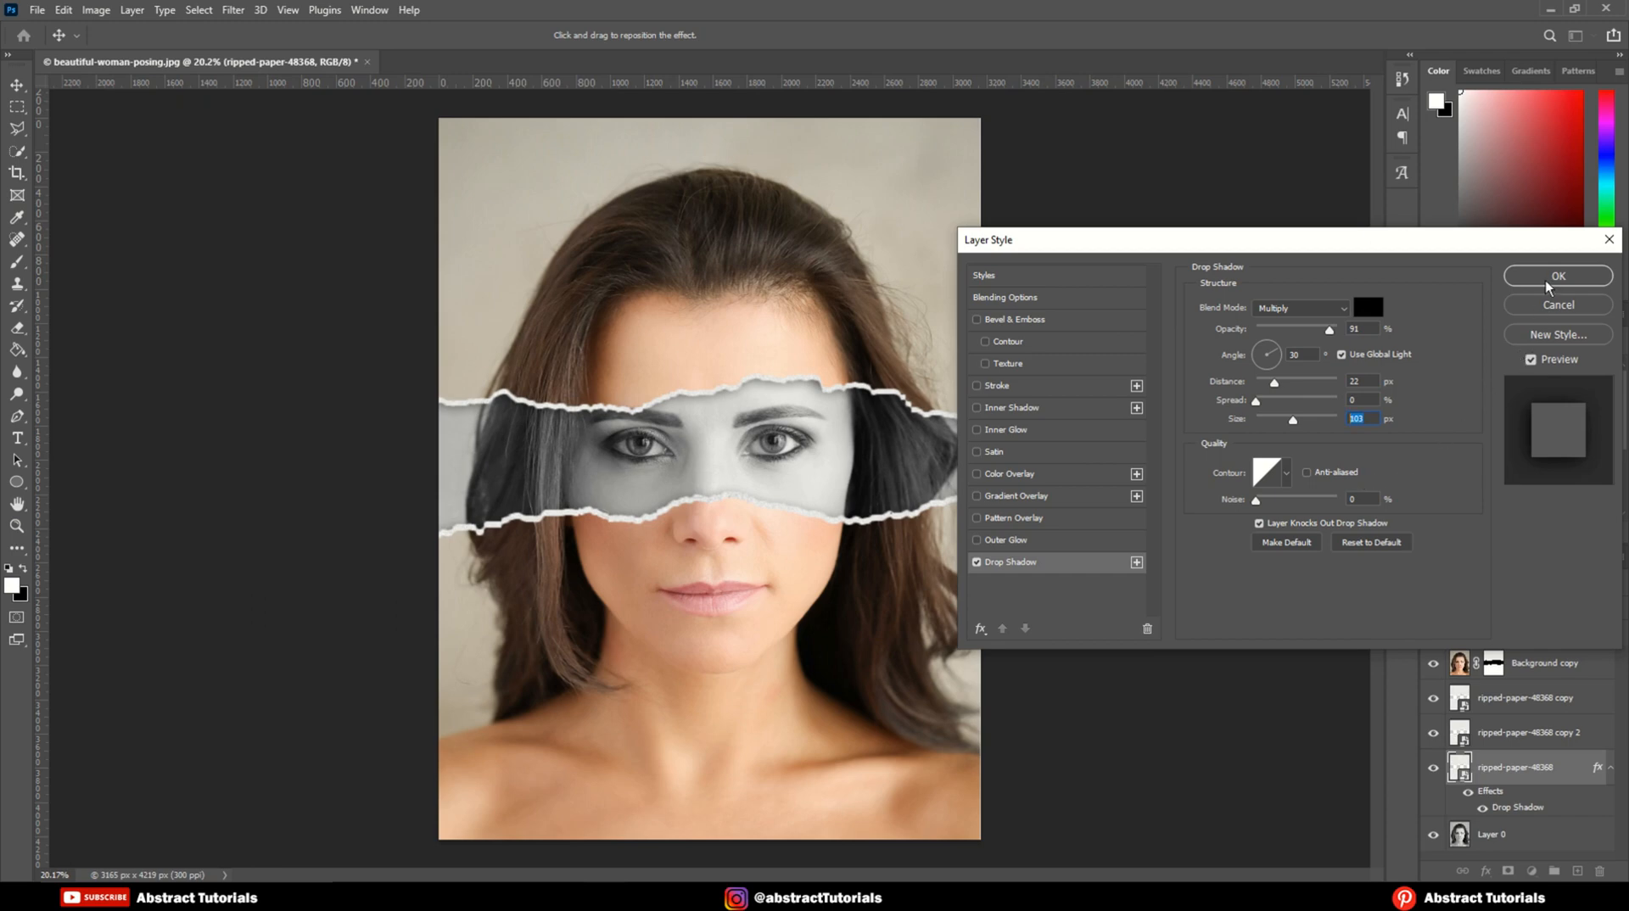
left_click(1558, 277)
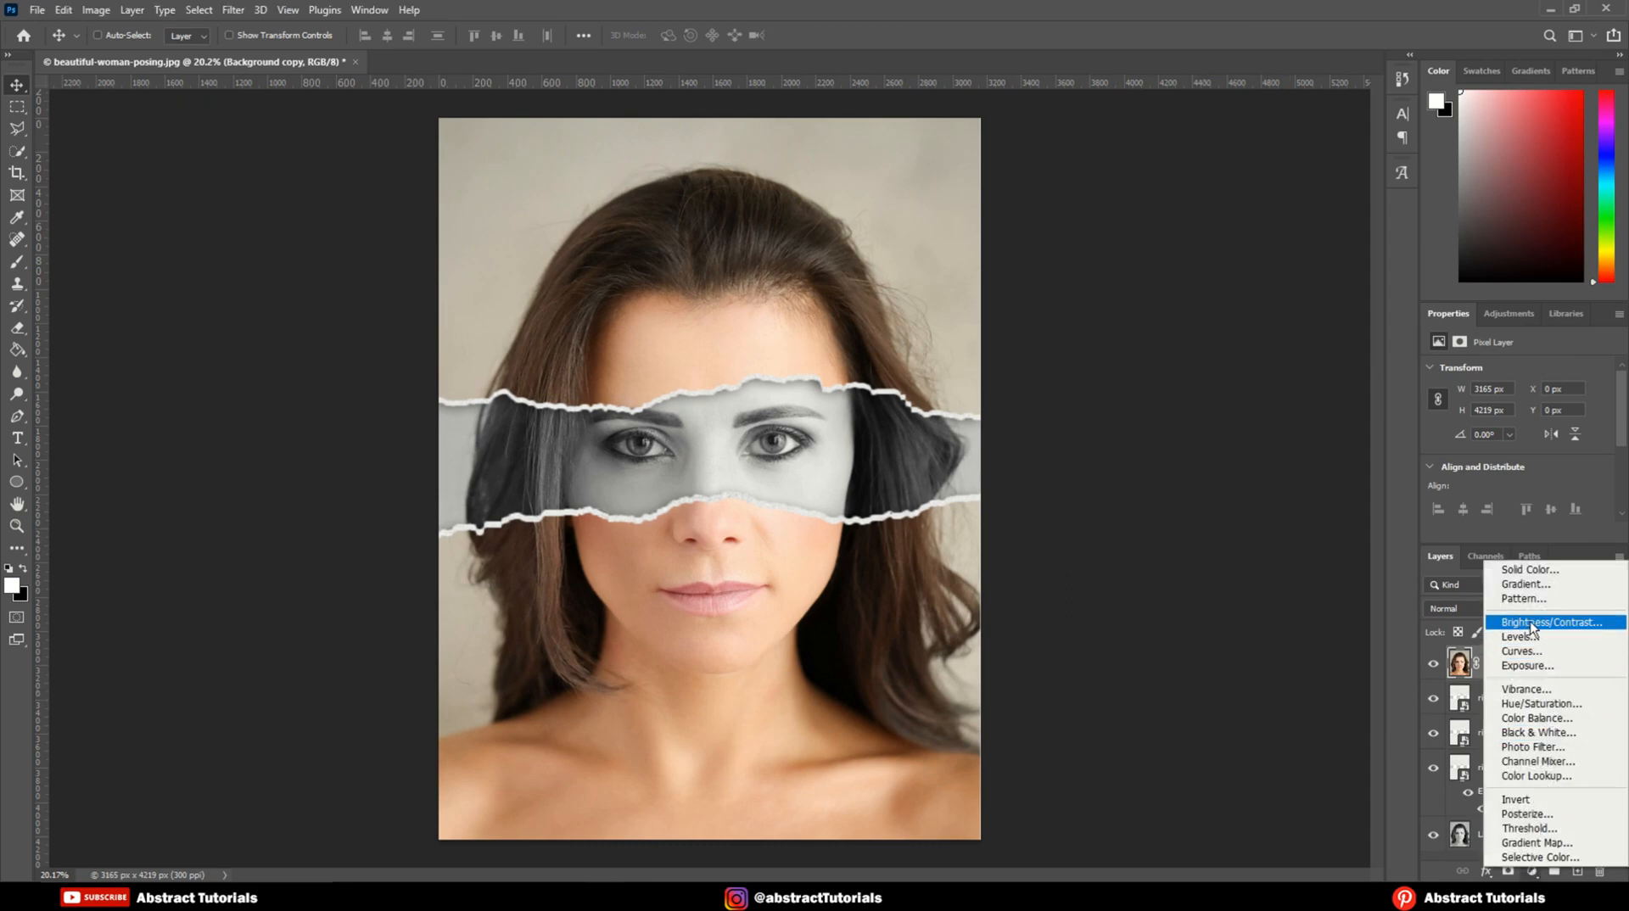
Add a Brightness/Contrast adjustment layer with brightness -40 and contrast 40
left_click(1550, 623)
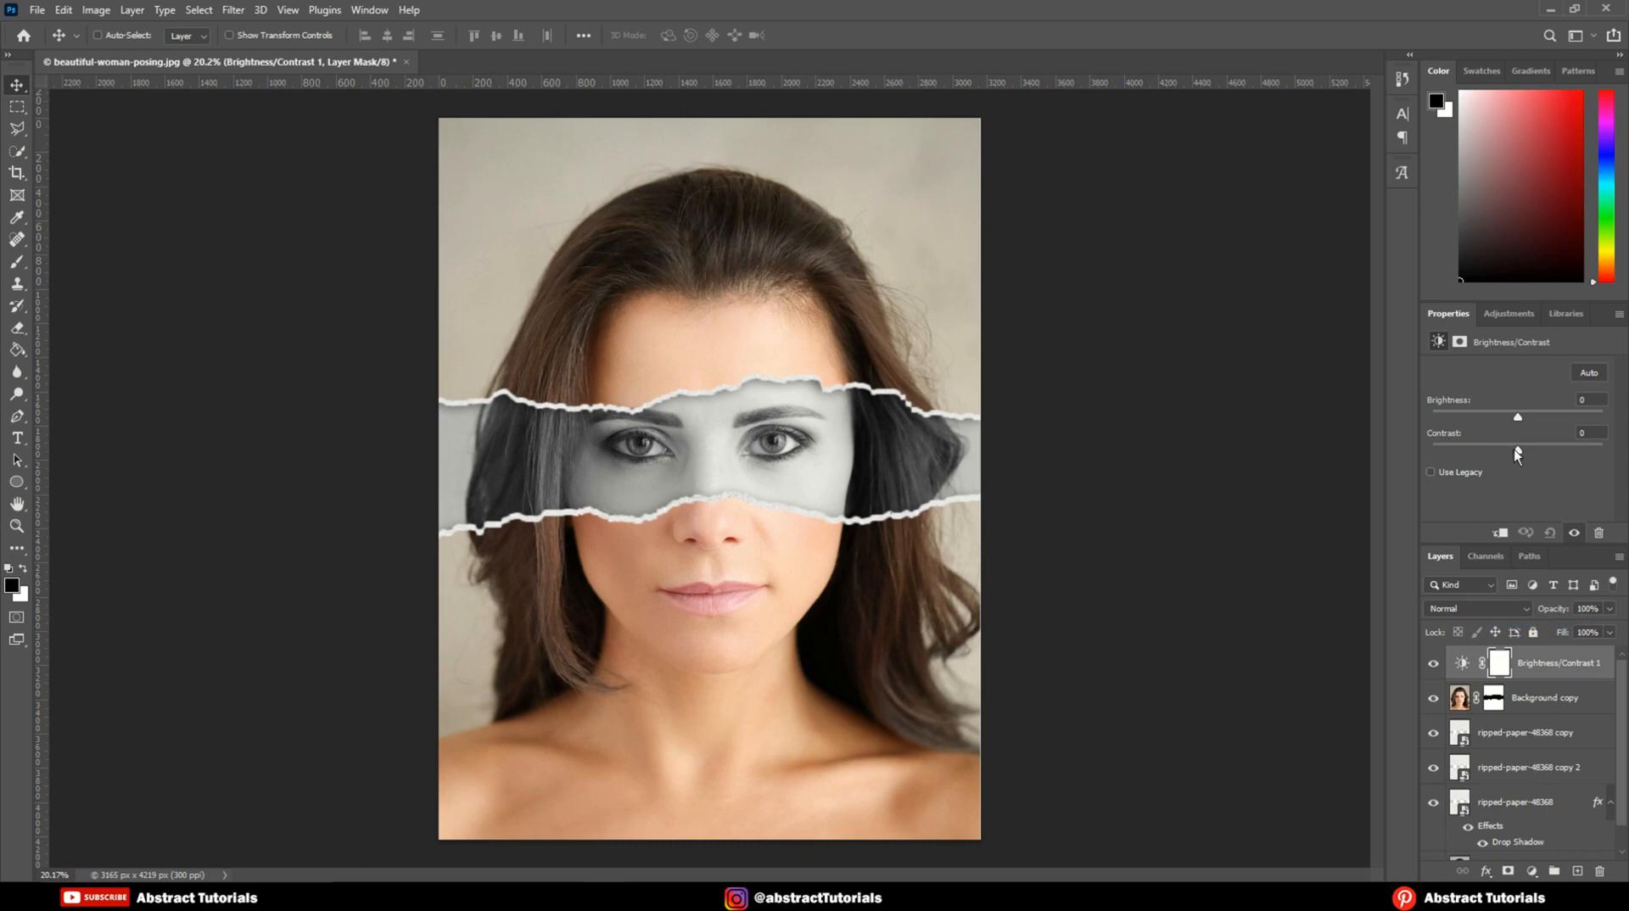
left_click_drag(1517, 416, 1496, 417)
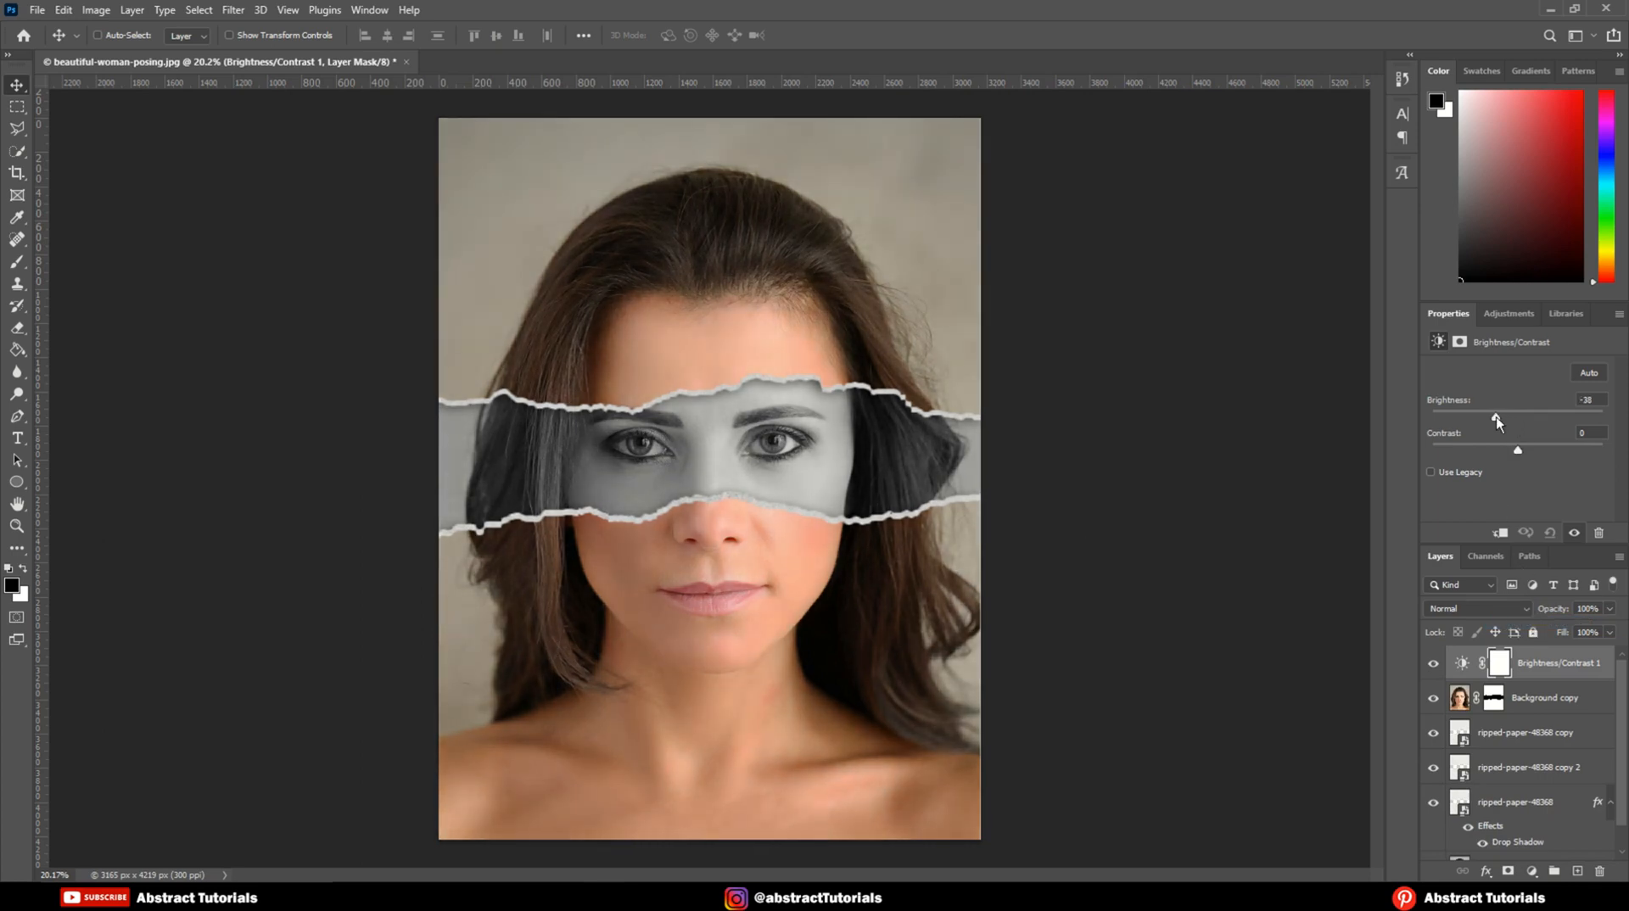
left_click_drag(1497, 417, 1495, 417)
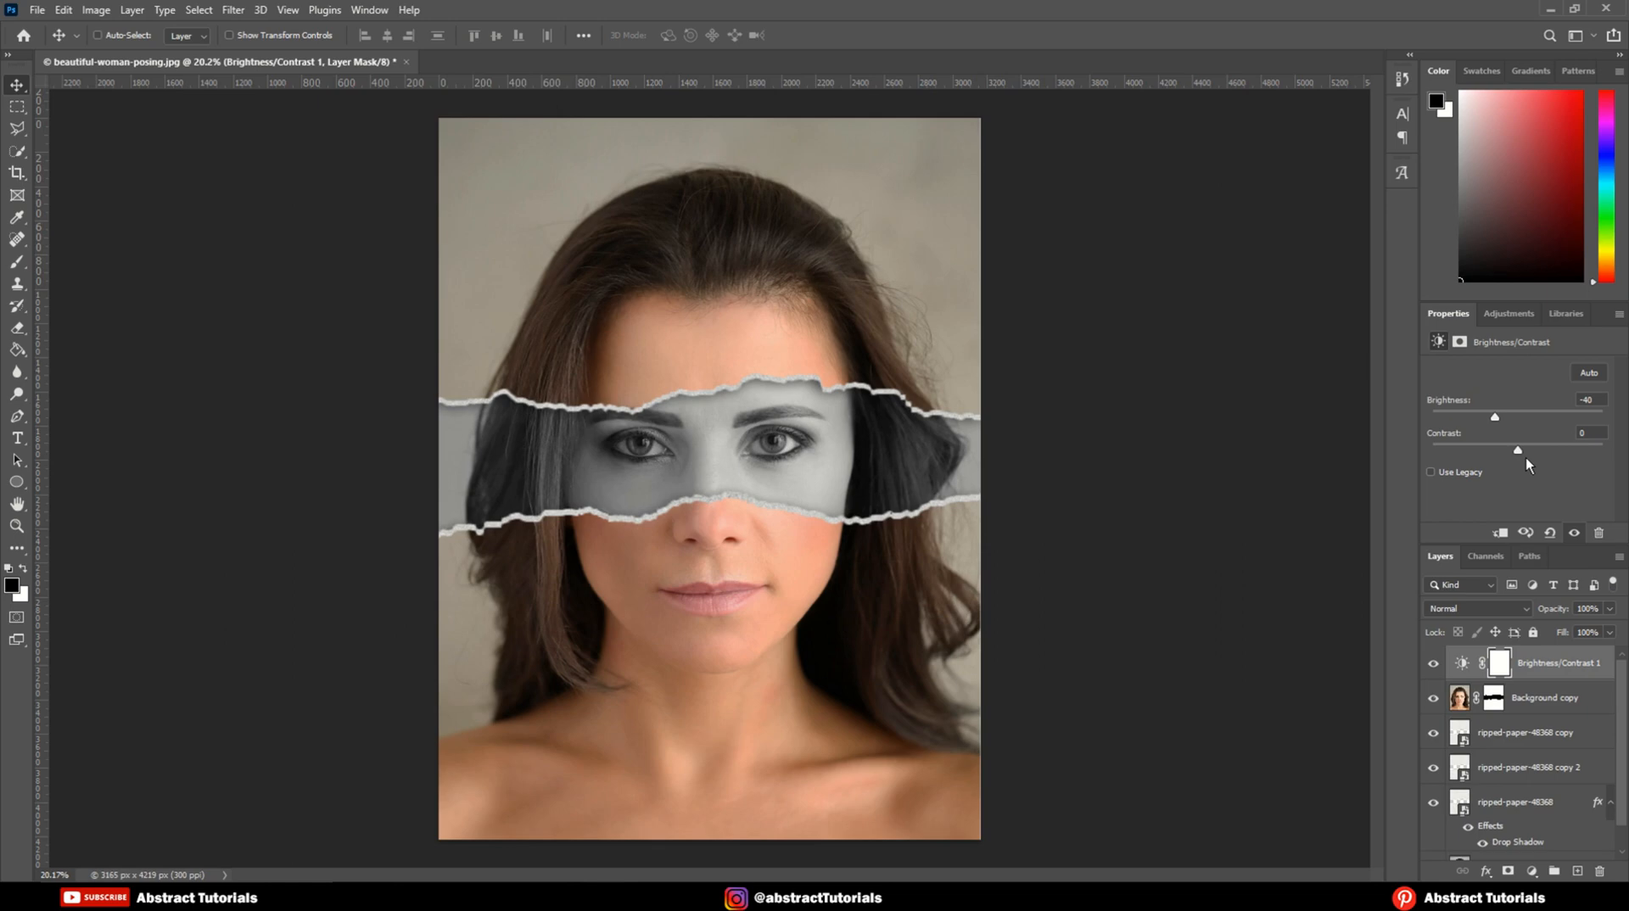
left_click_drag(1517, 449, 1517, 449)
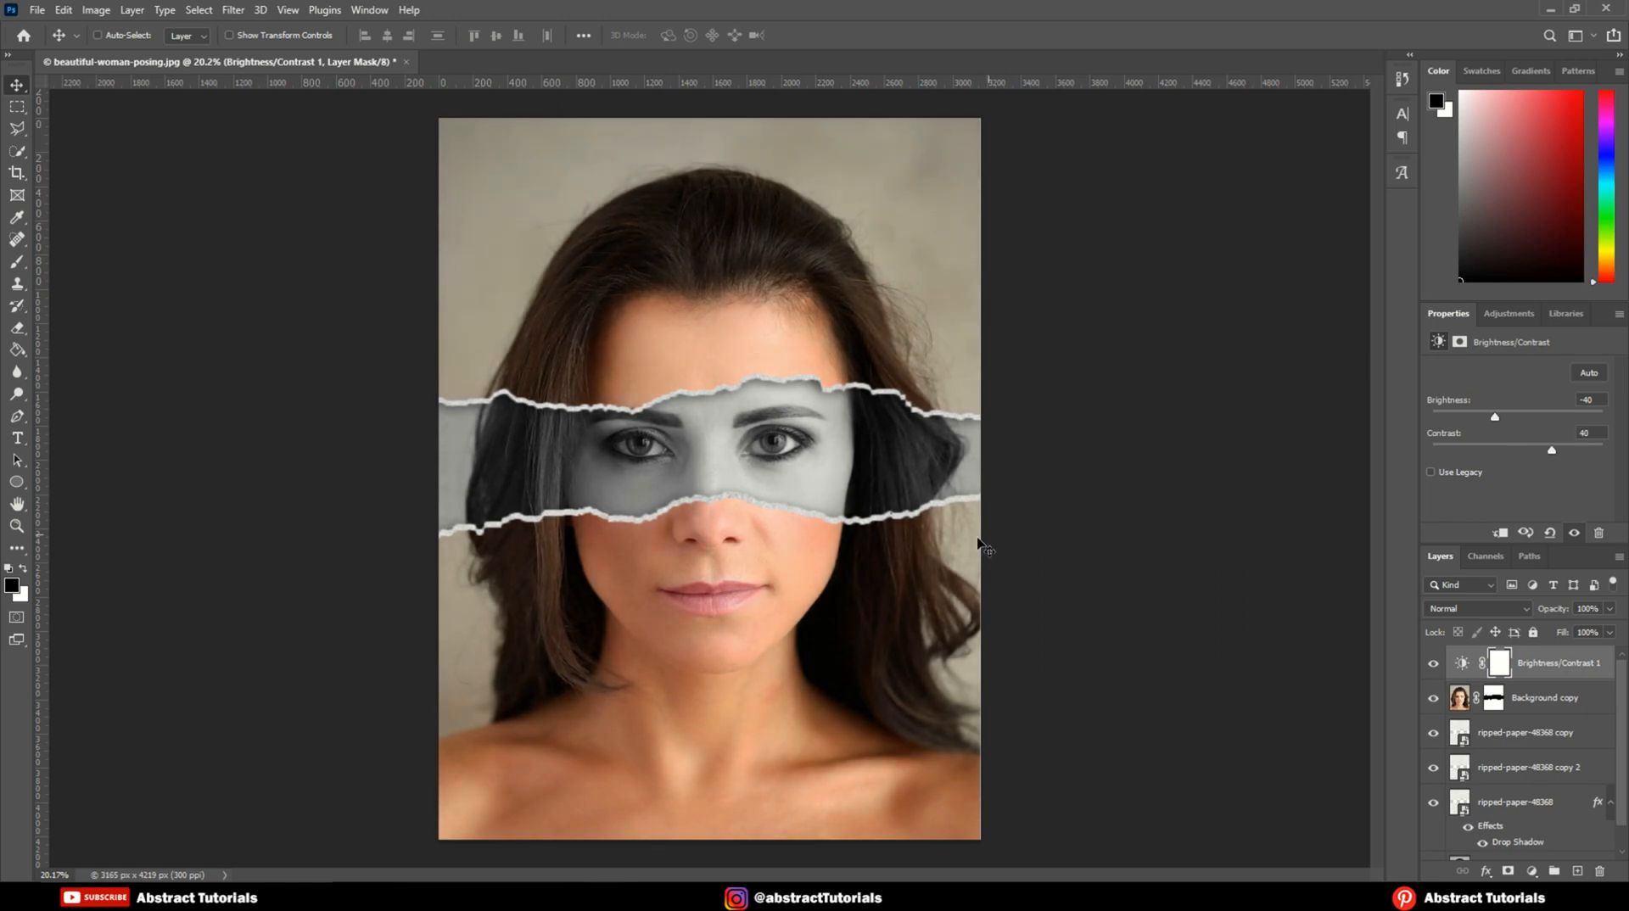
mouse_move(876, 352)
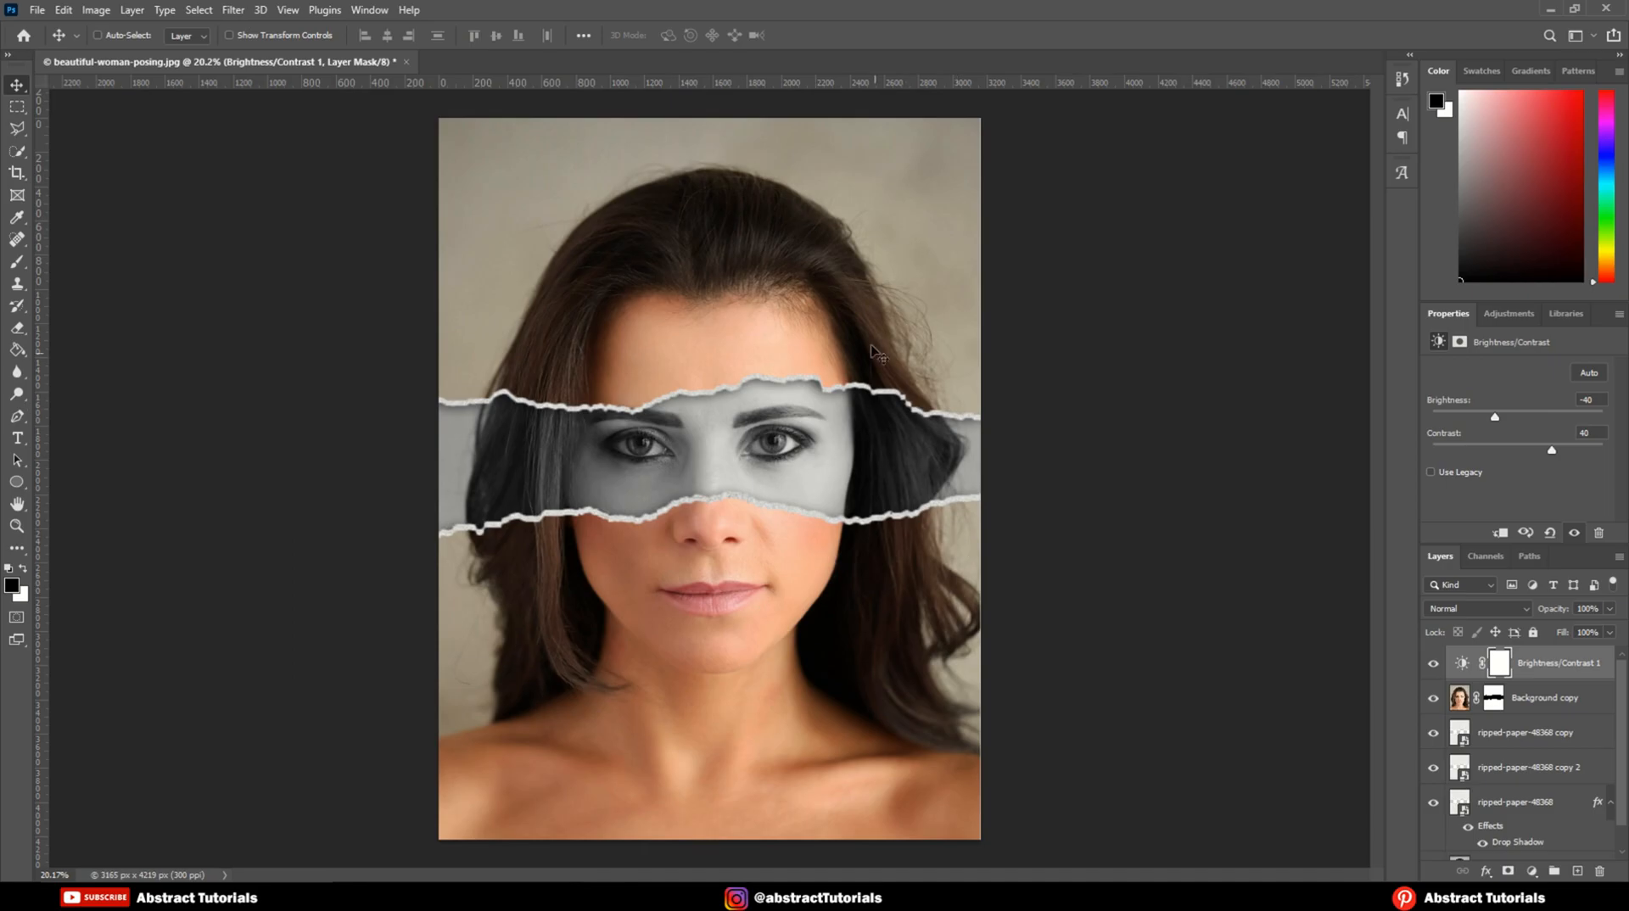